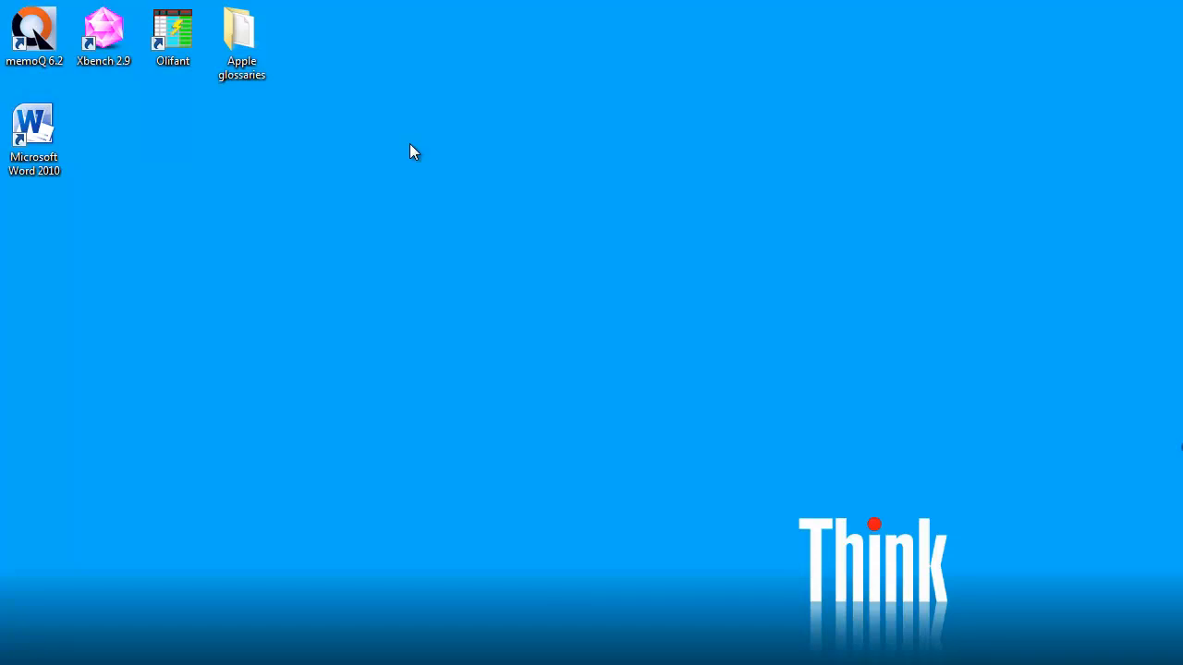
mouse_move(342, 113)
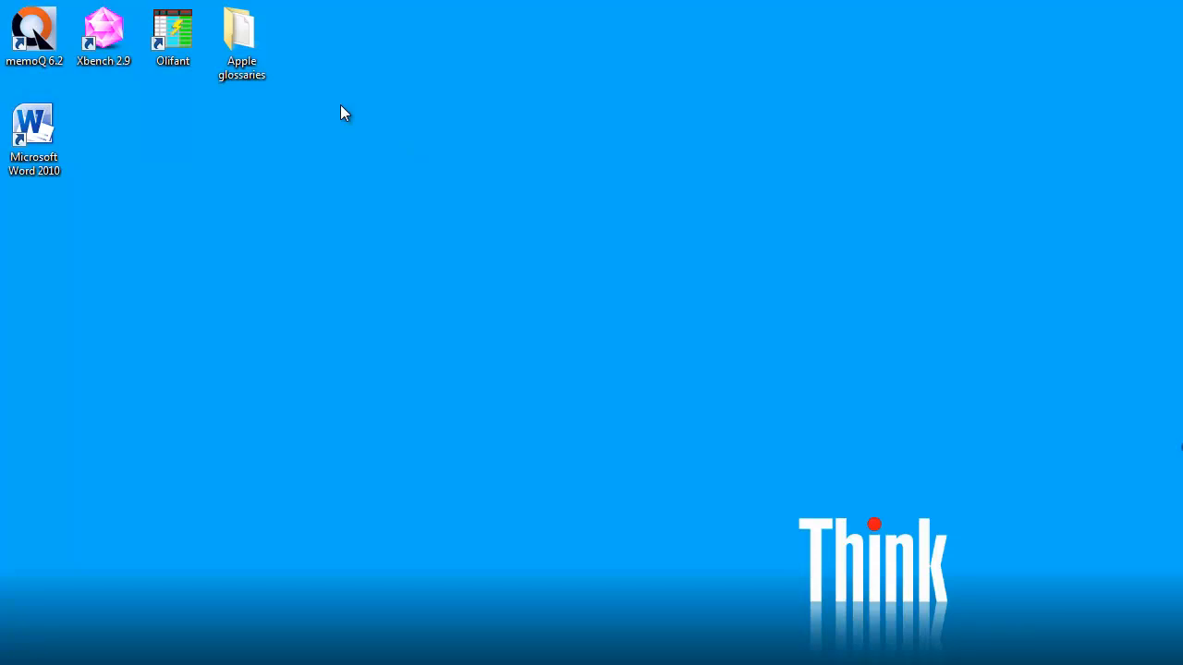
Step: Browse the Apple glossaries folder and its fr-fr subfolder, then close the window
click(241, 32)
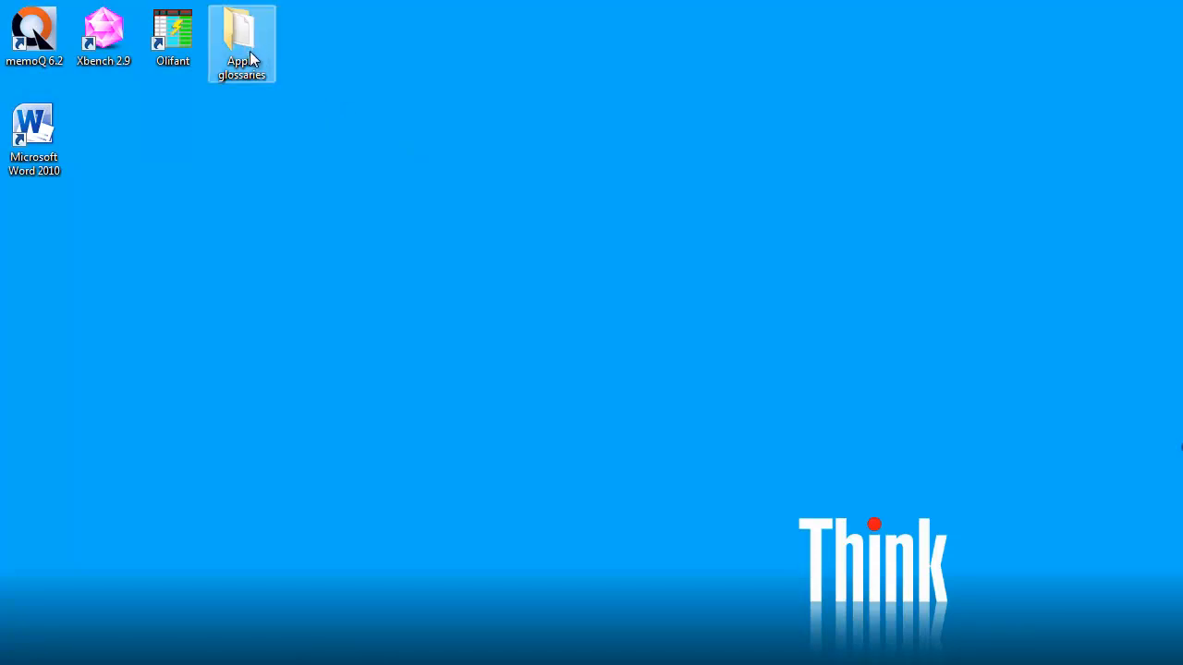
double_click(242, 37)
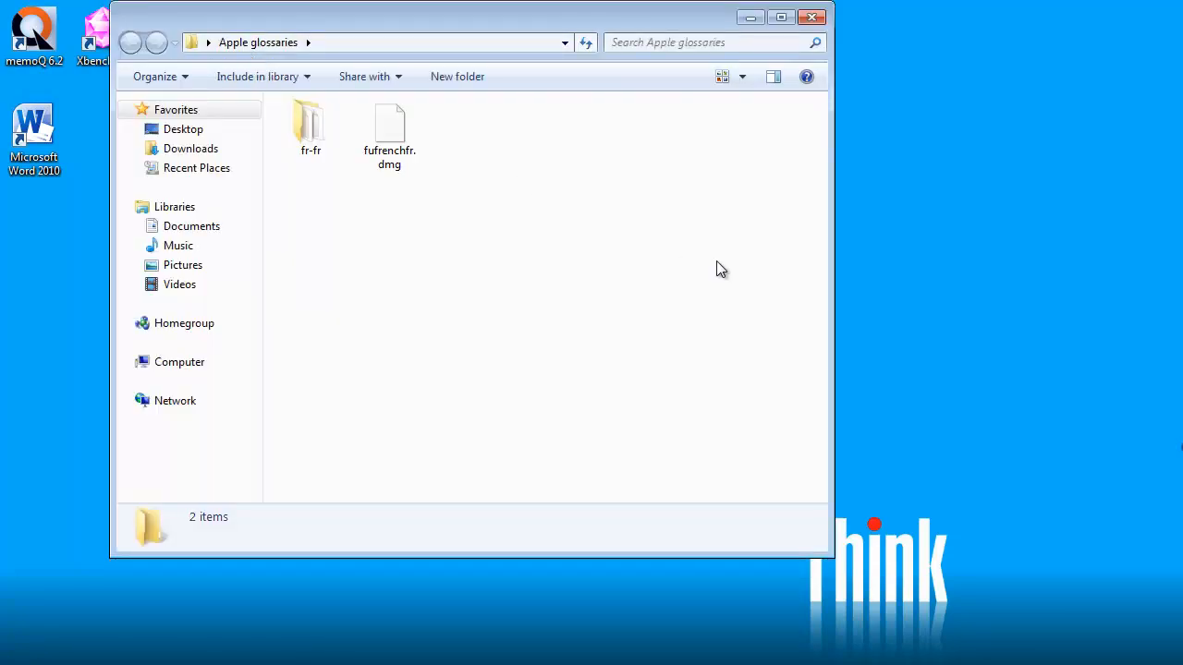
mouse_move(401, 188)
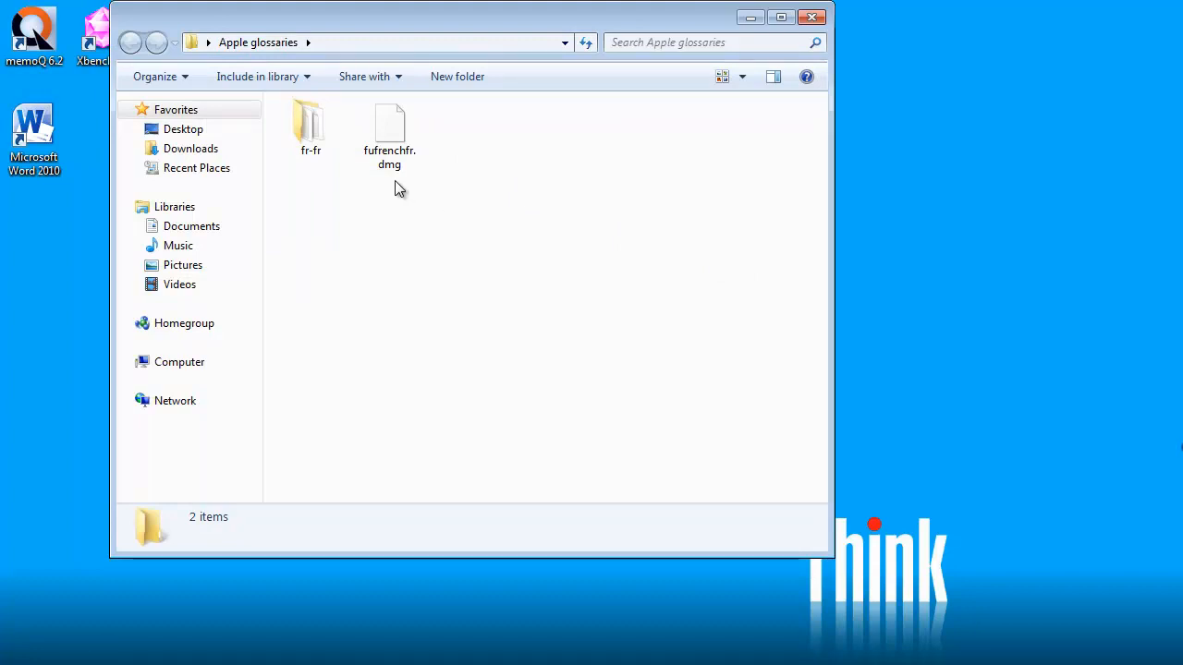
mouse_move(412, 193)
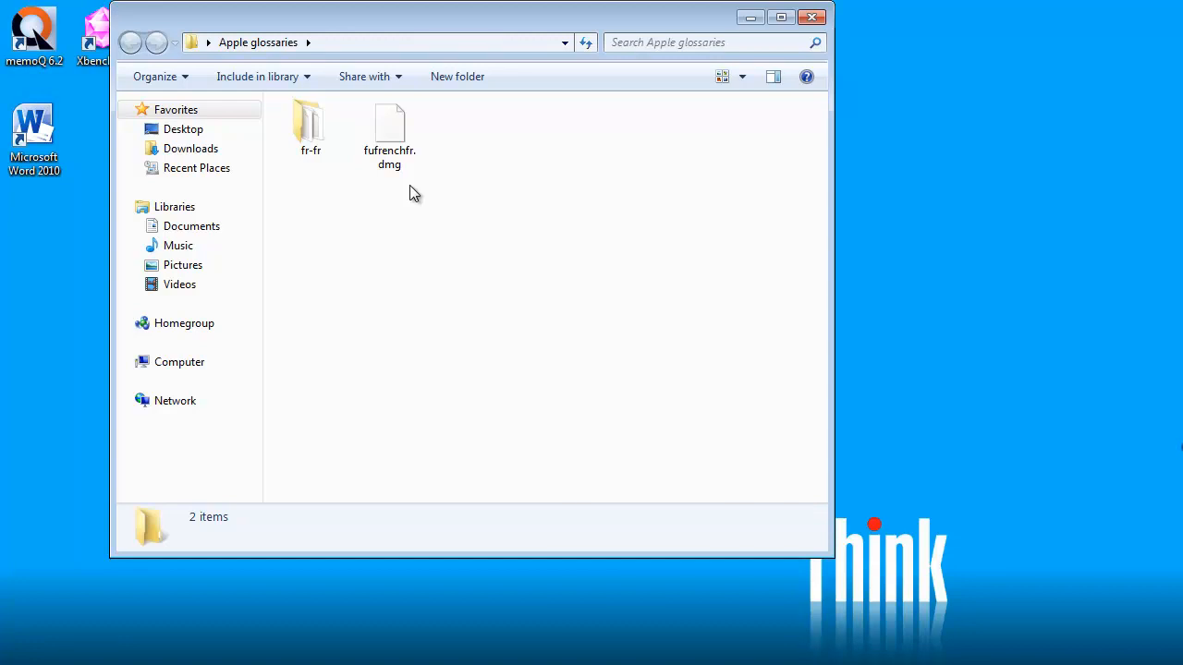
double_click(310, 125)
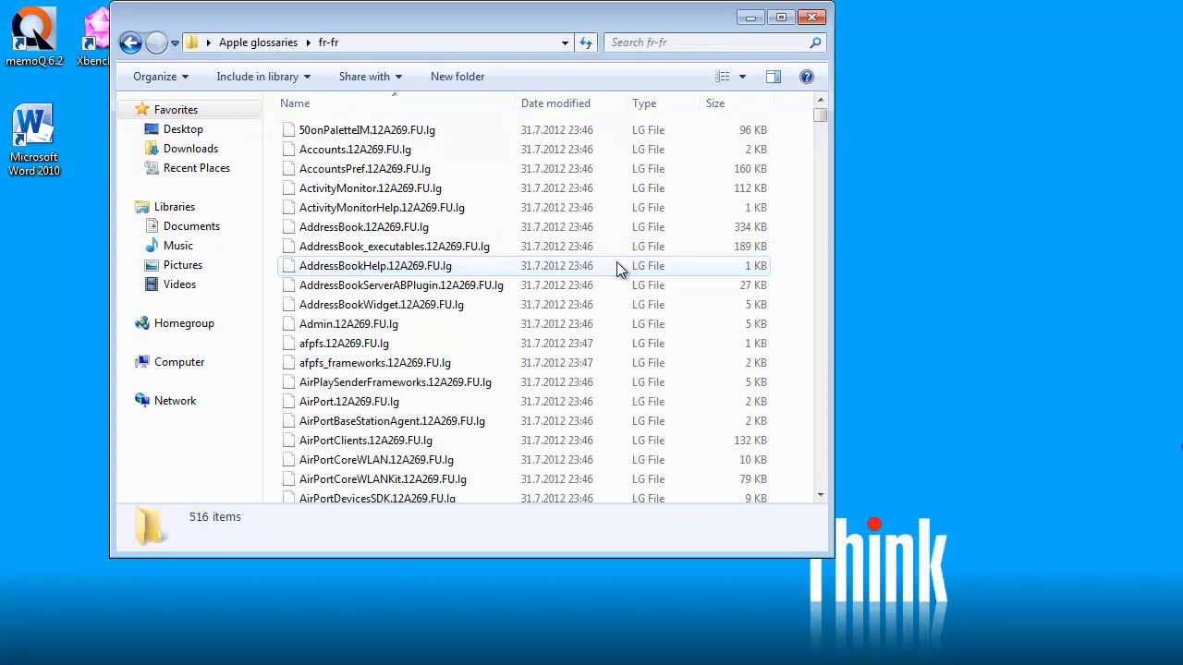
mouse_move(212, 586)
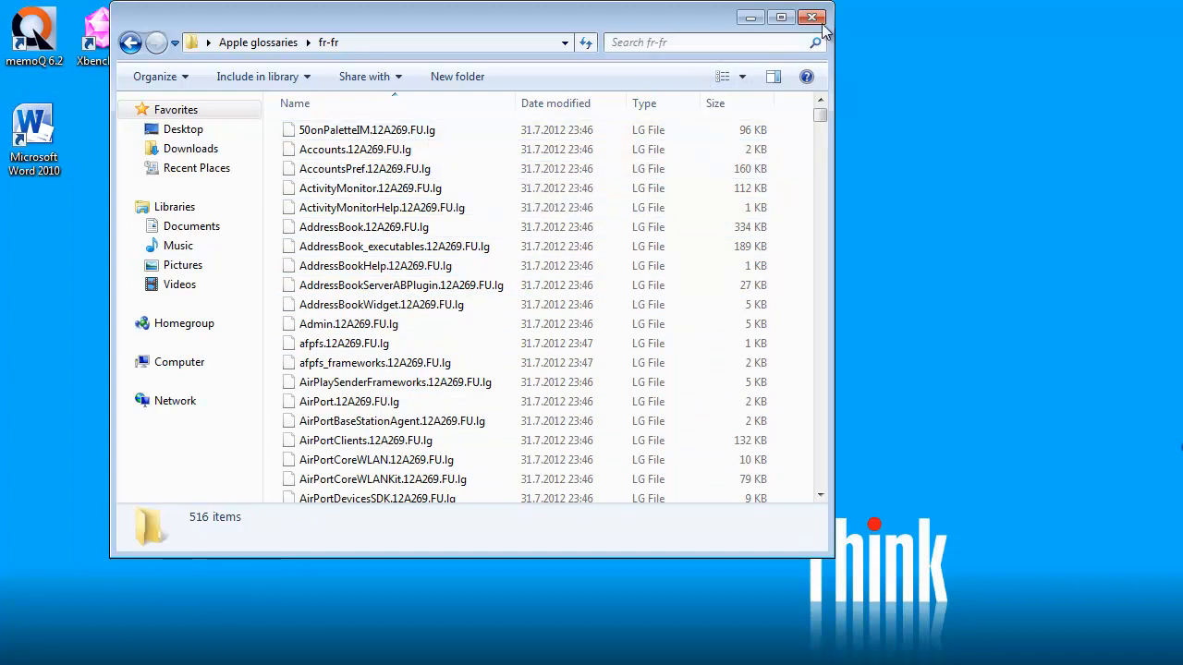
click(811, 18)
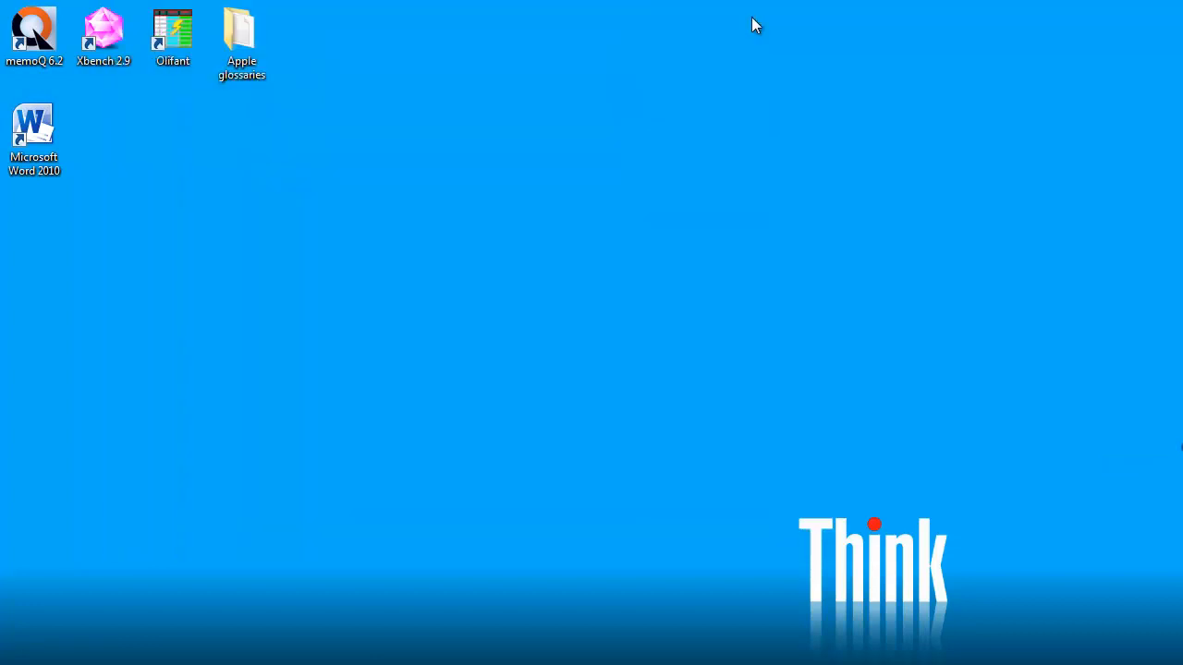
Step: Launch Xbench 2.9 and begin adding glossary files to the new project
click(104, 32)
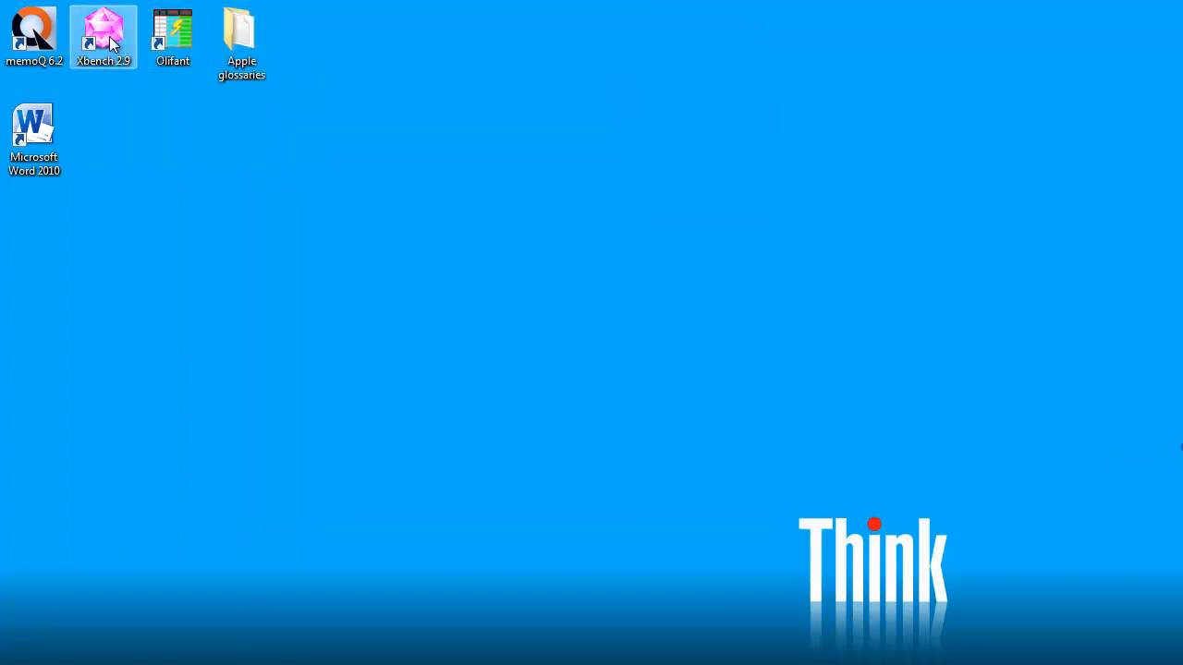
double_click(102, 31)
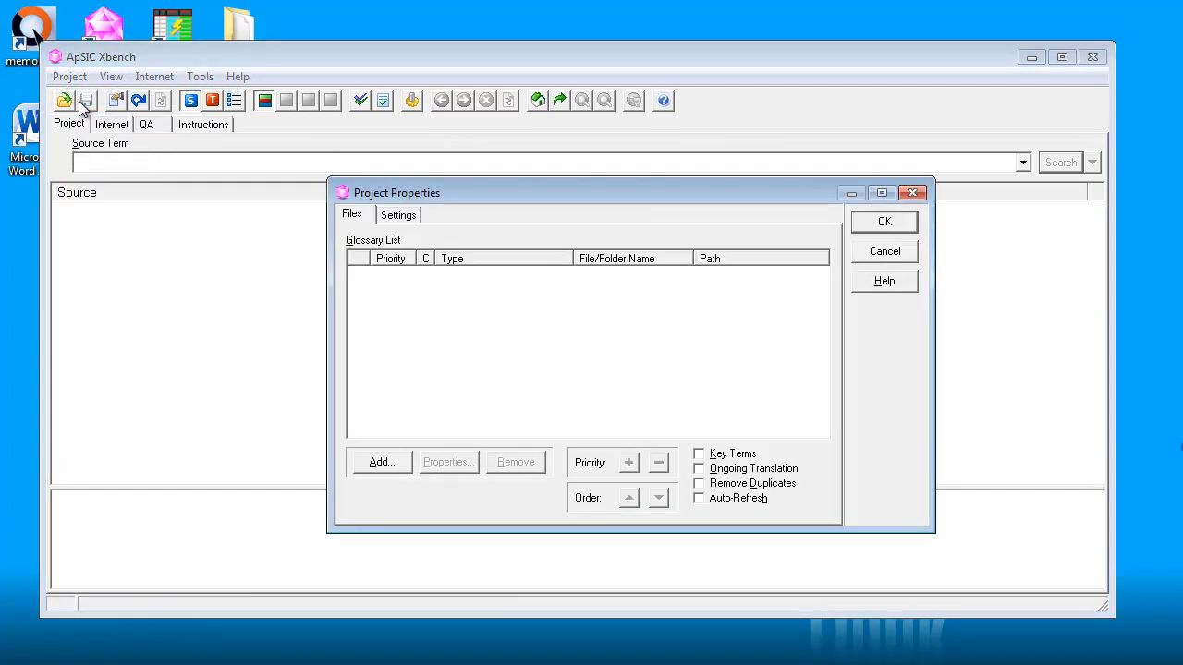
click(380, 462)
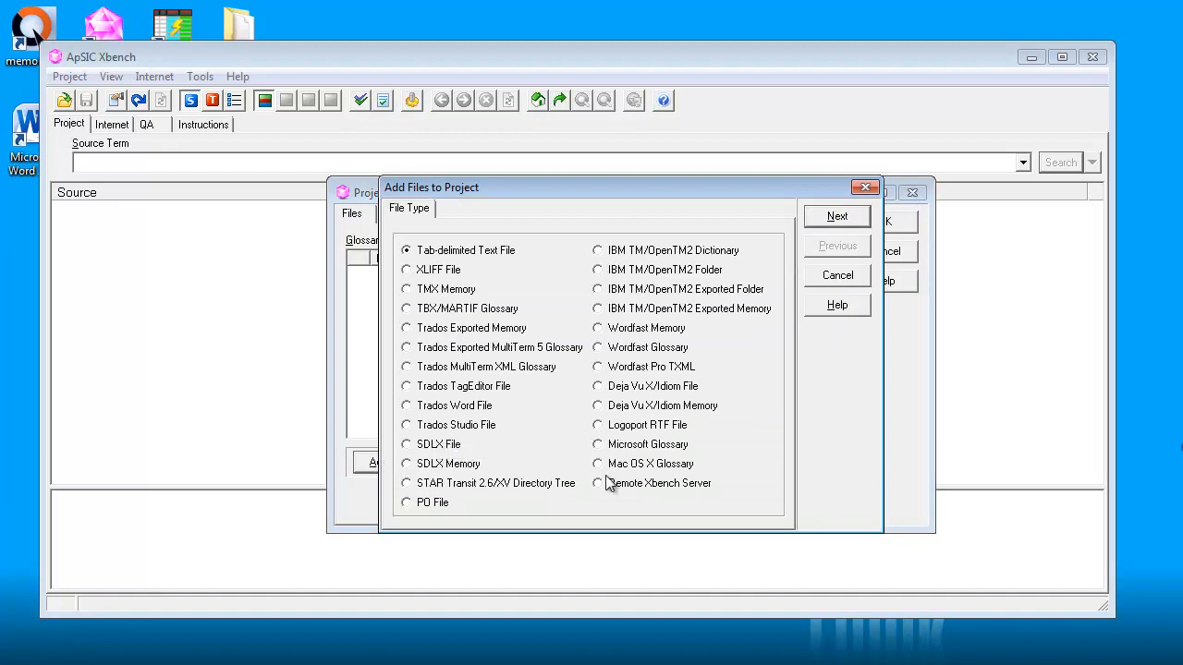
Step: Choose Mac OS X Glossary as the file type and browse for individual files
click(598, 463)
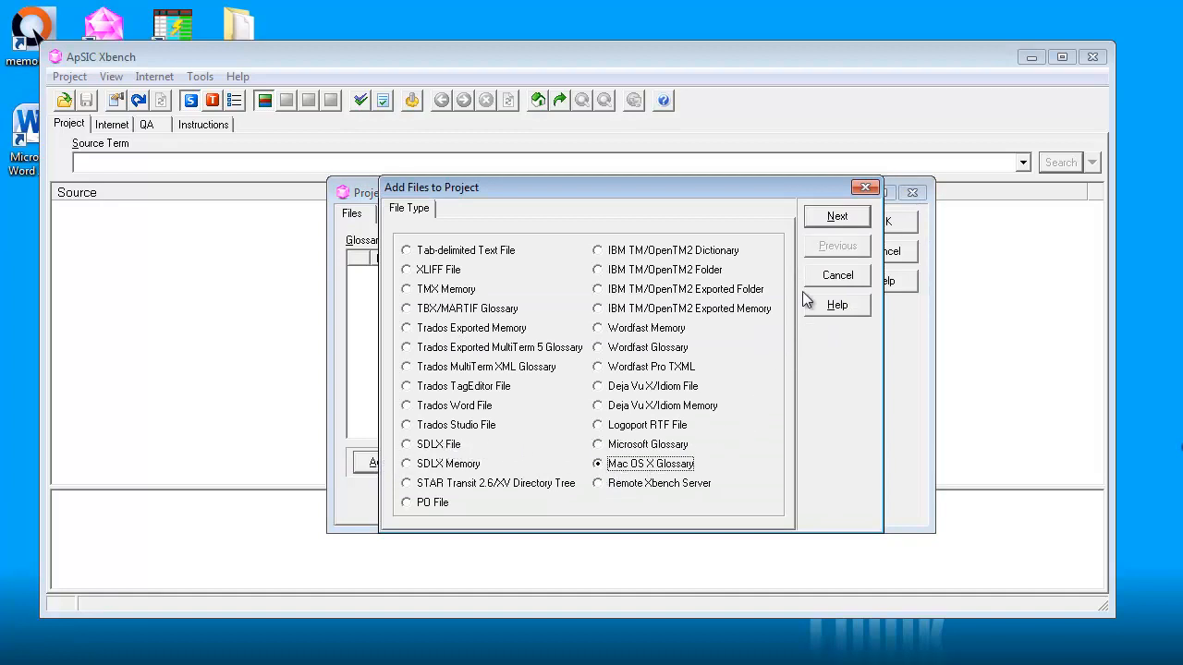
click(837, 215)
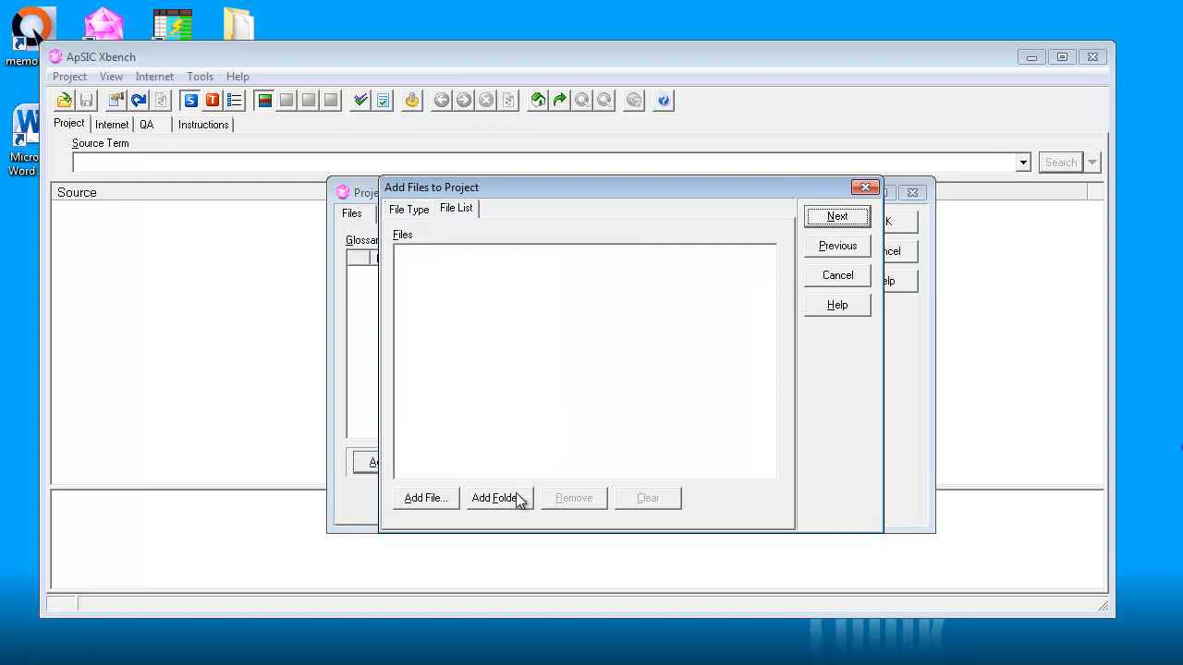
mouse_move(434, 503)
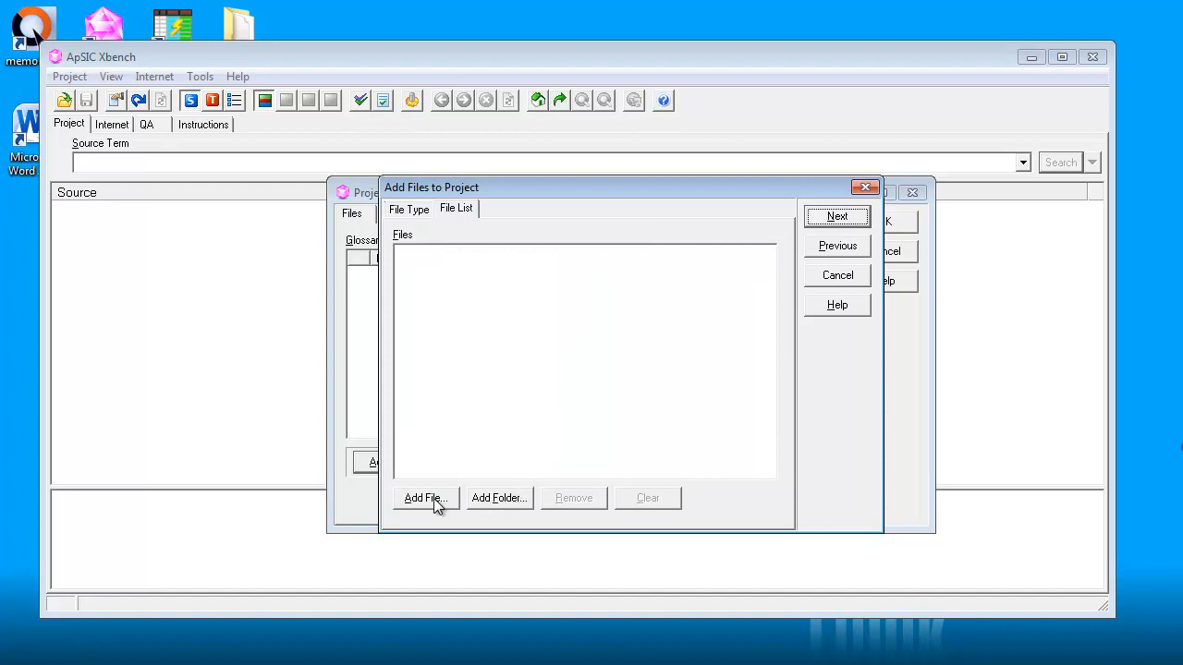
click(424, 498)
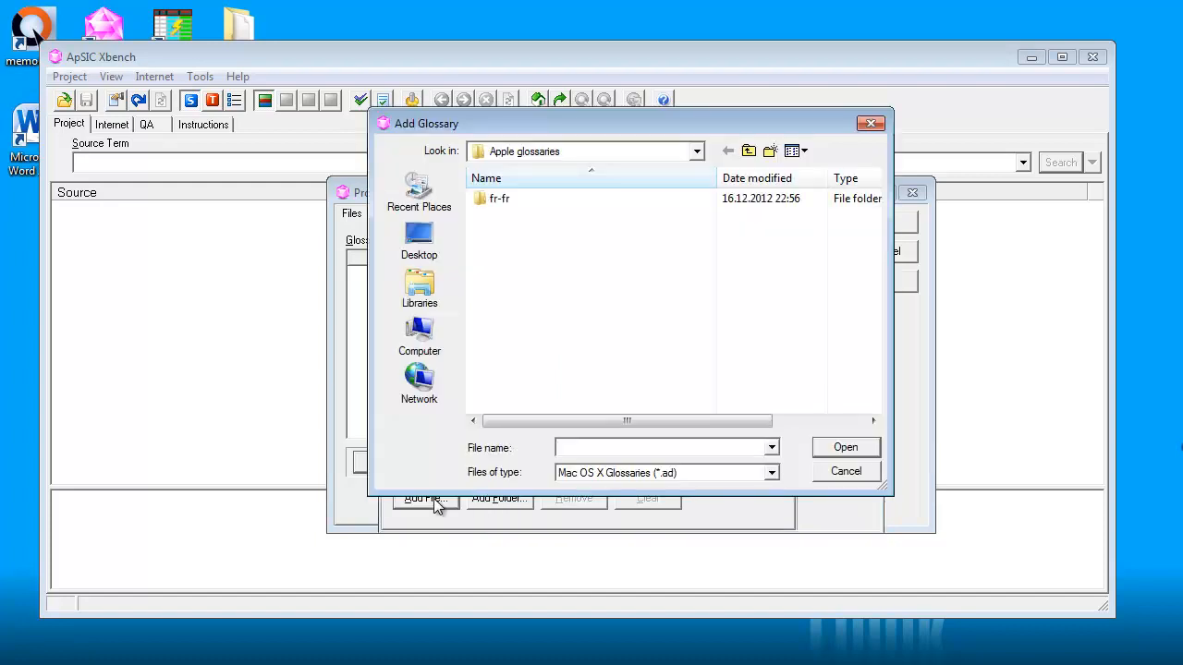
Step: Filter the fr-fr folder with *.lg and add all matching glossary files
click(499, 198)
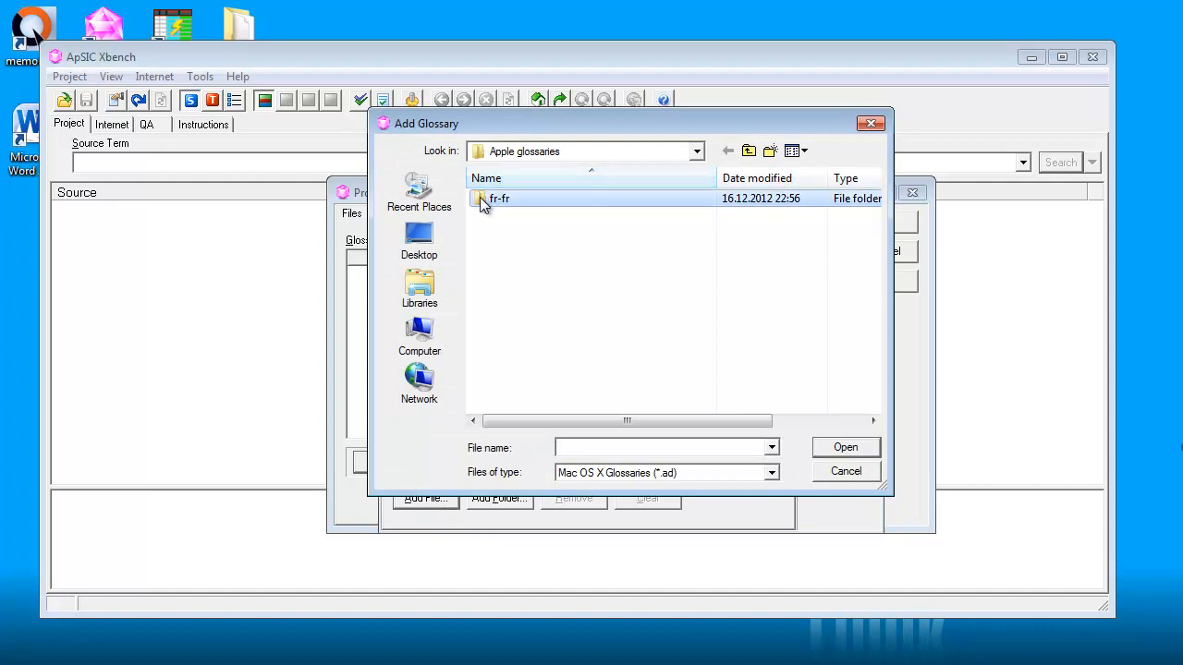
double_click(499, 198)
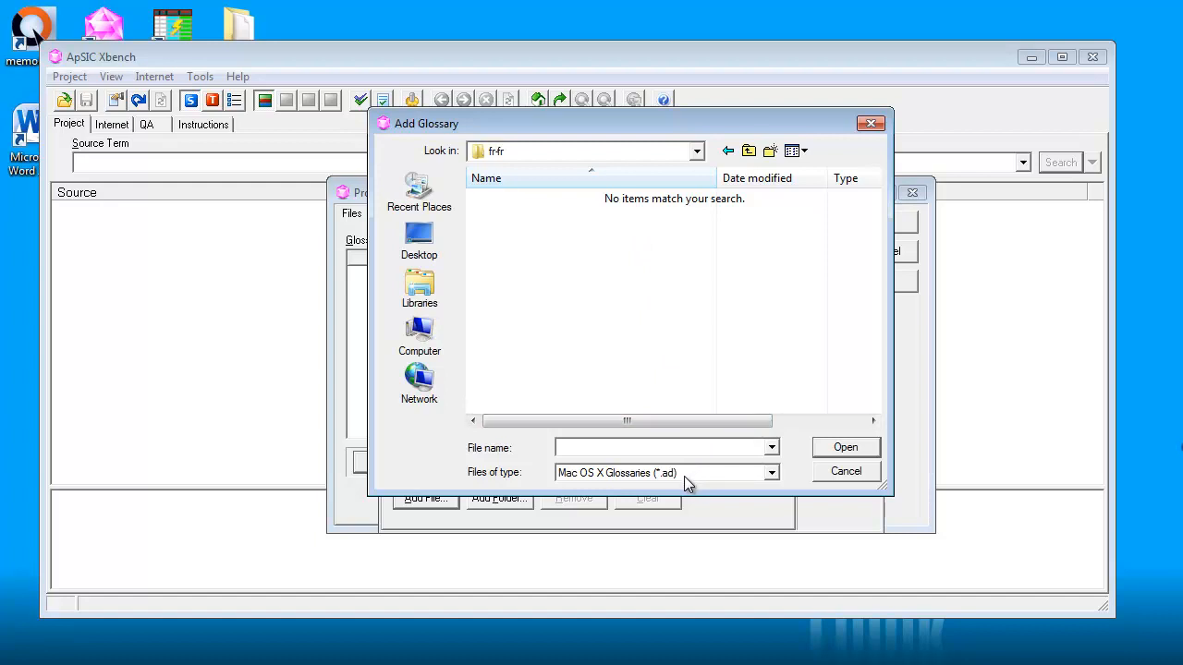
click(661, 448)
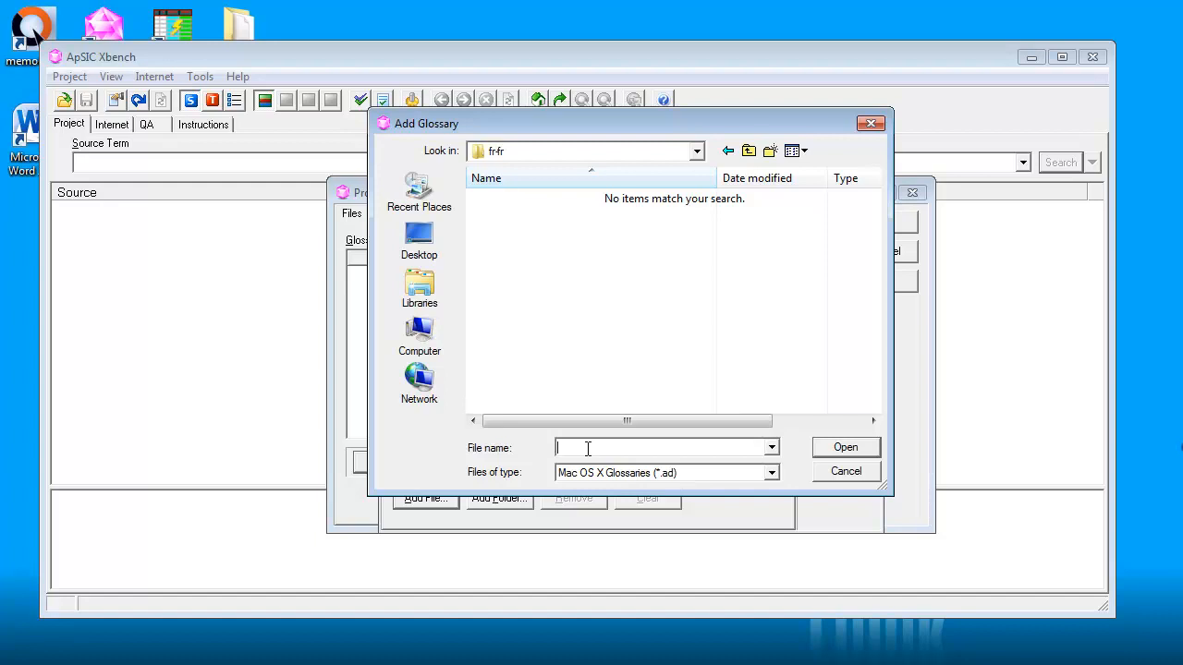
text(*)
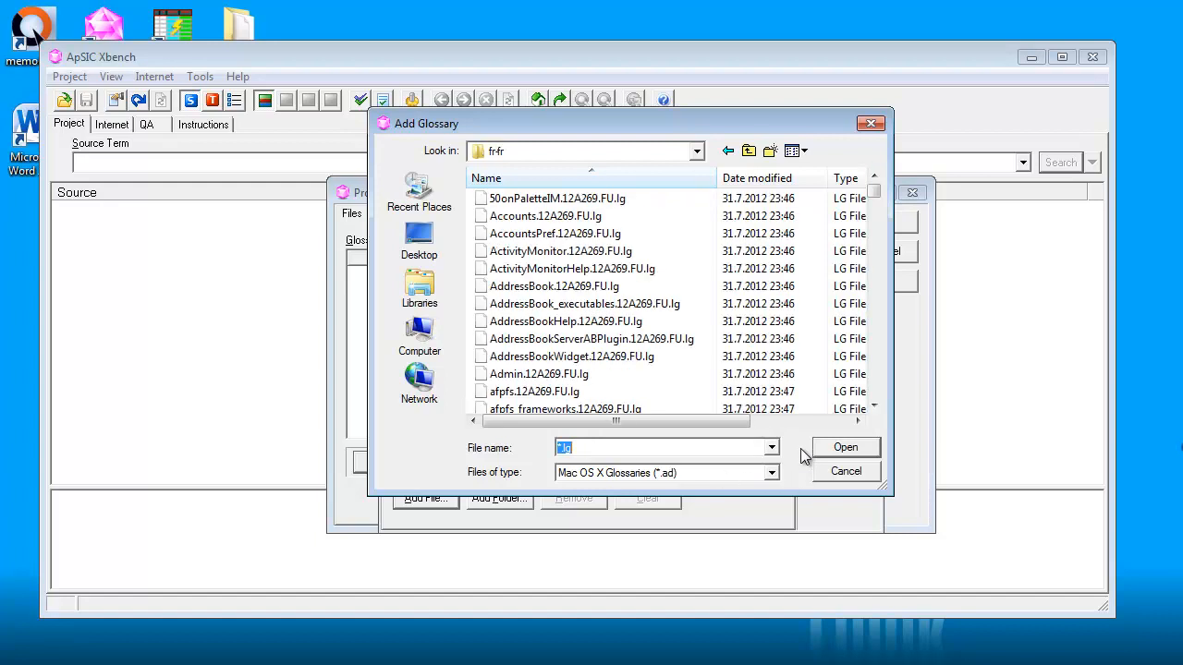
click(557, 198)
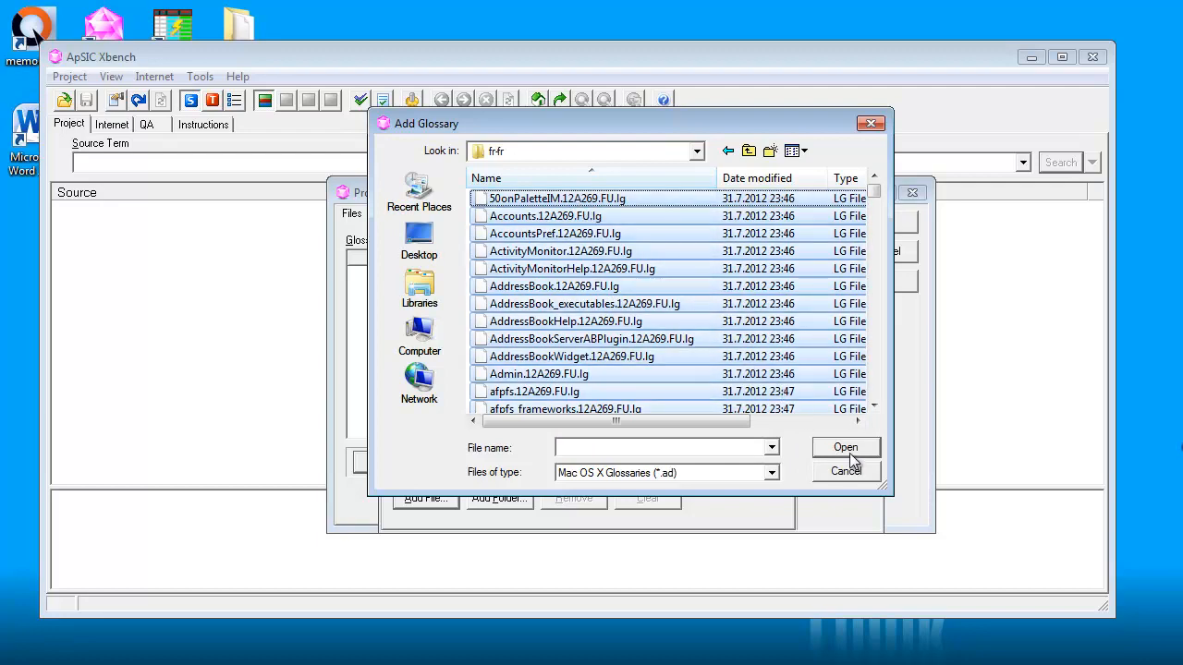
click(845, 448)
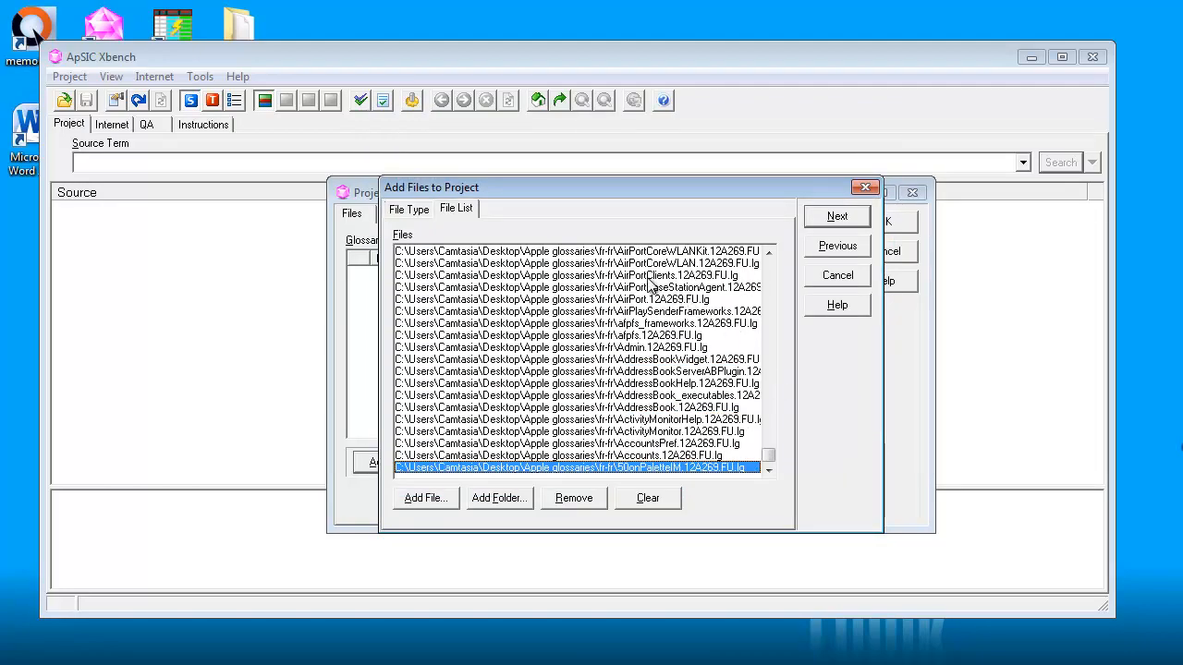
mouse_move(591, 305)
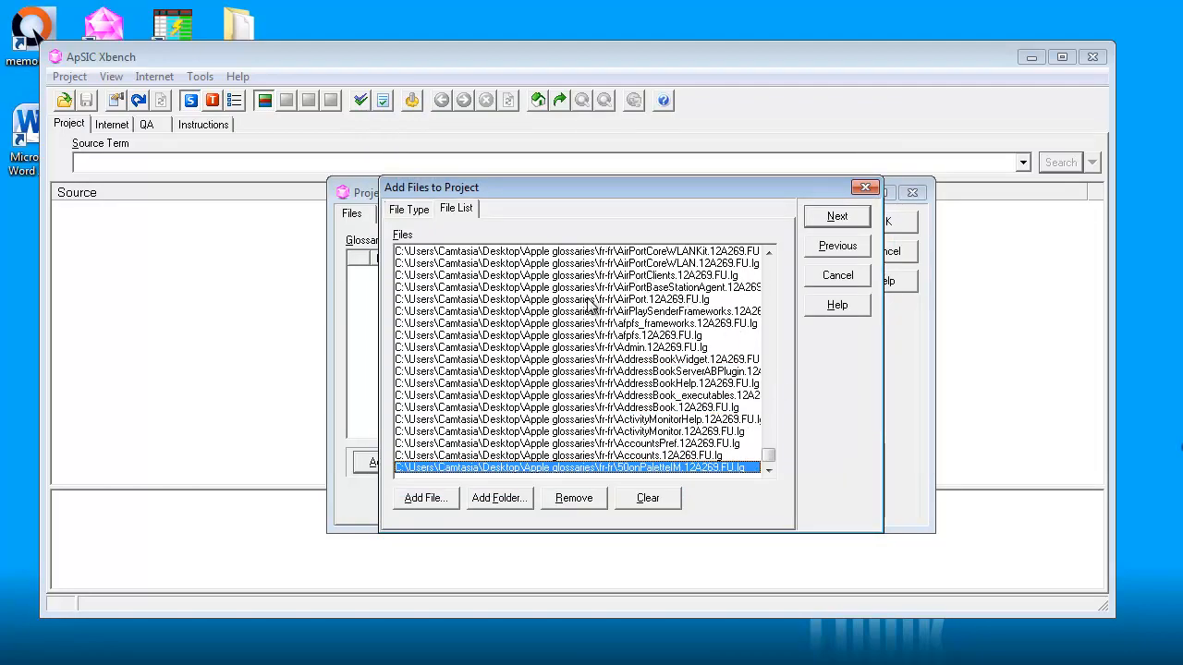
mouse_move(801, 254)
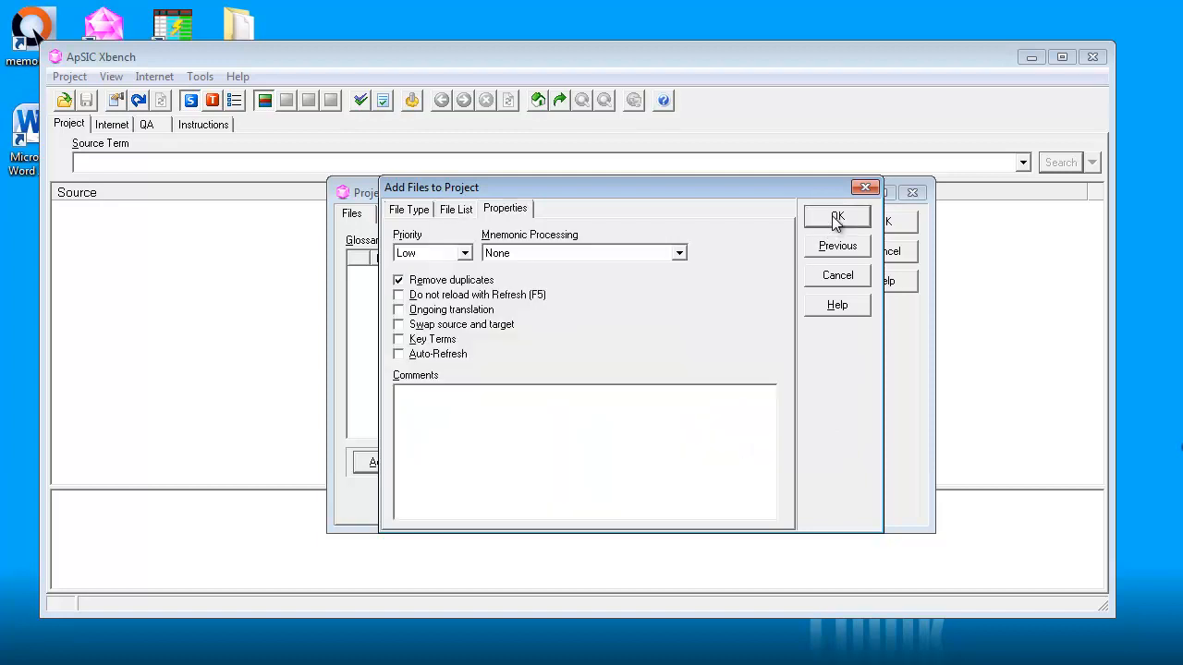
Step: Accept the glossary settings with duplicates removed and load the files
click(836, 216)
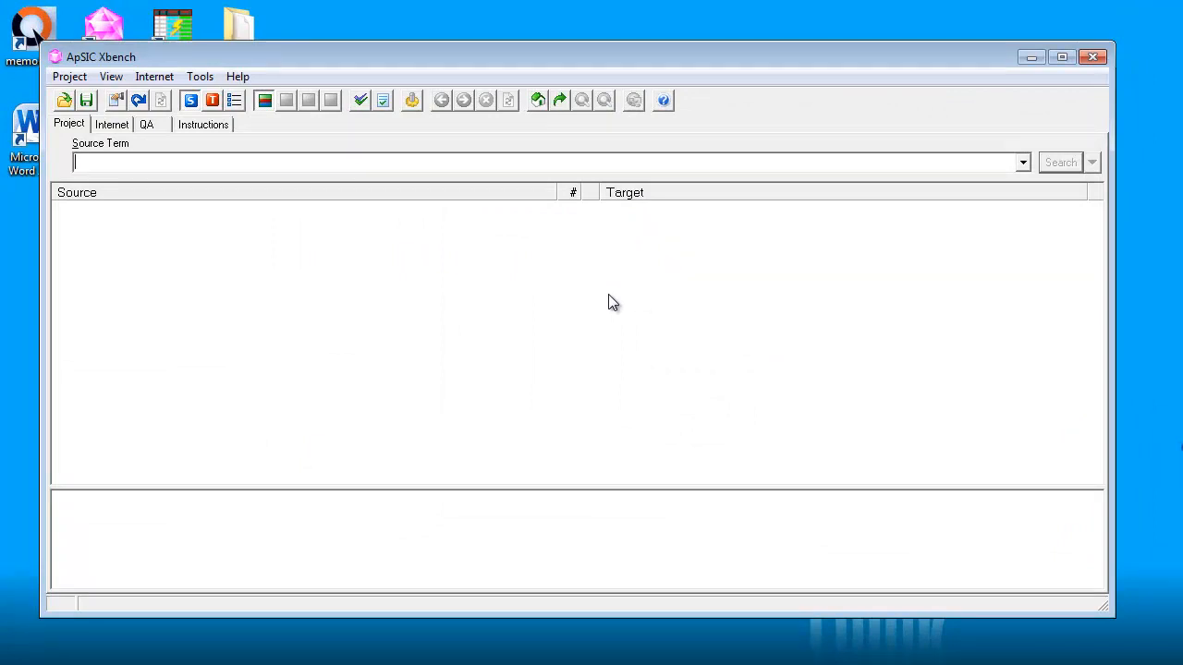
Step: Search the source terms for 'dictation', returning 48 entries with French translations
click(111, 162)
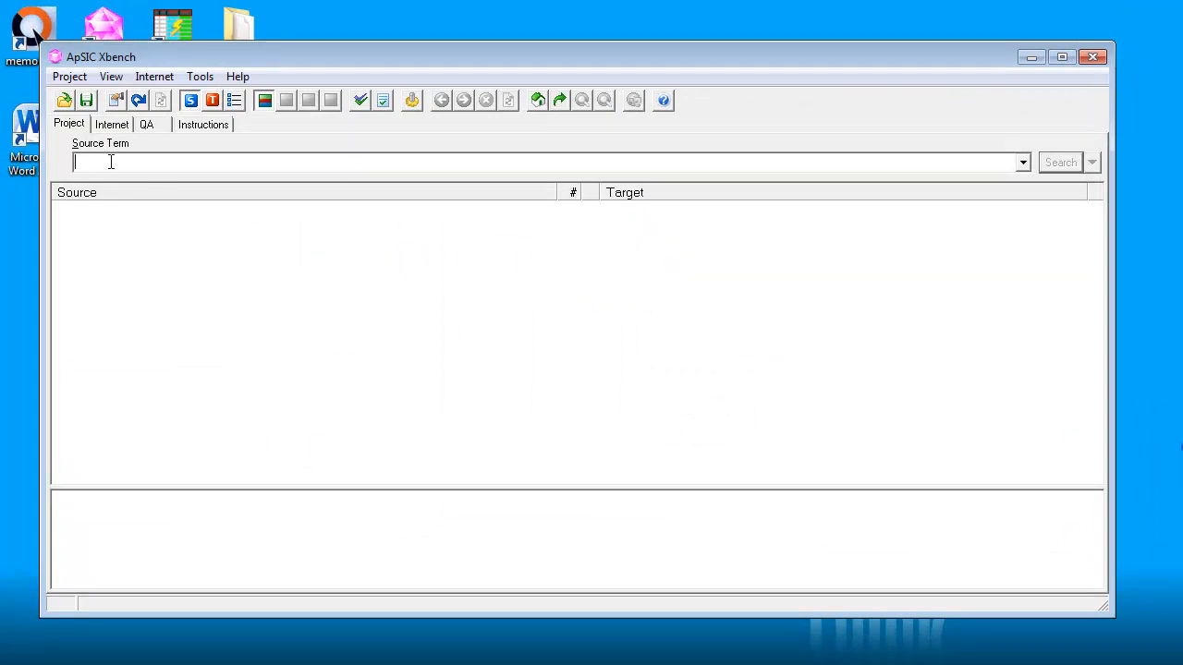
text(d)
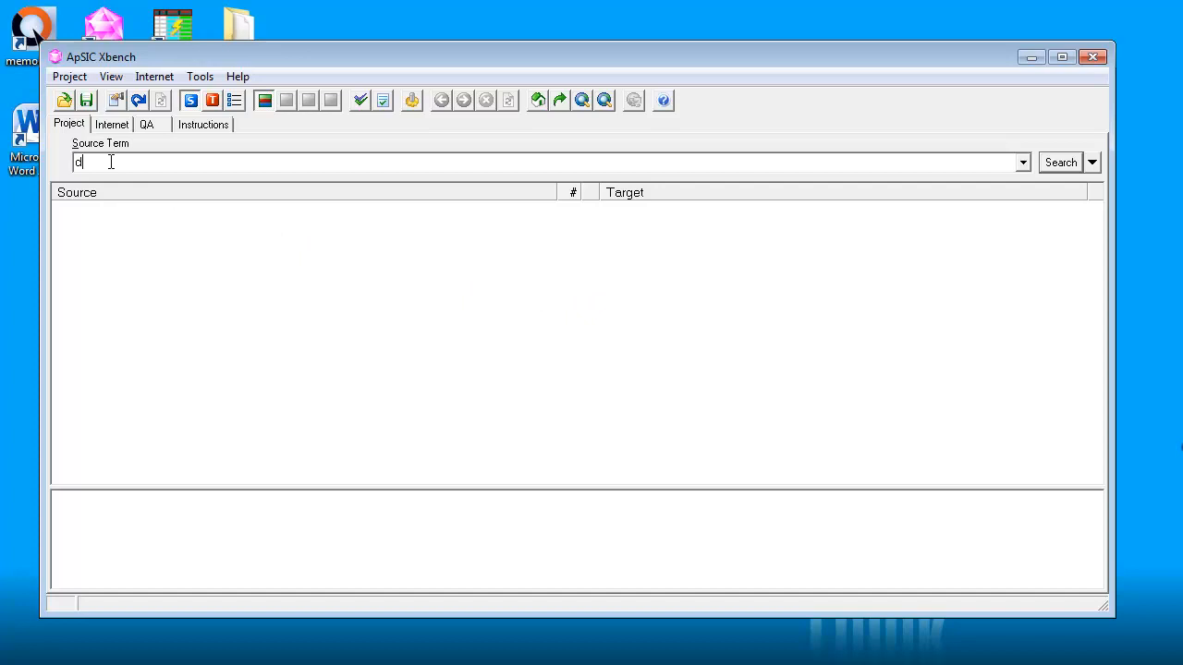
text(ictation)
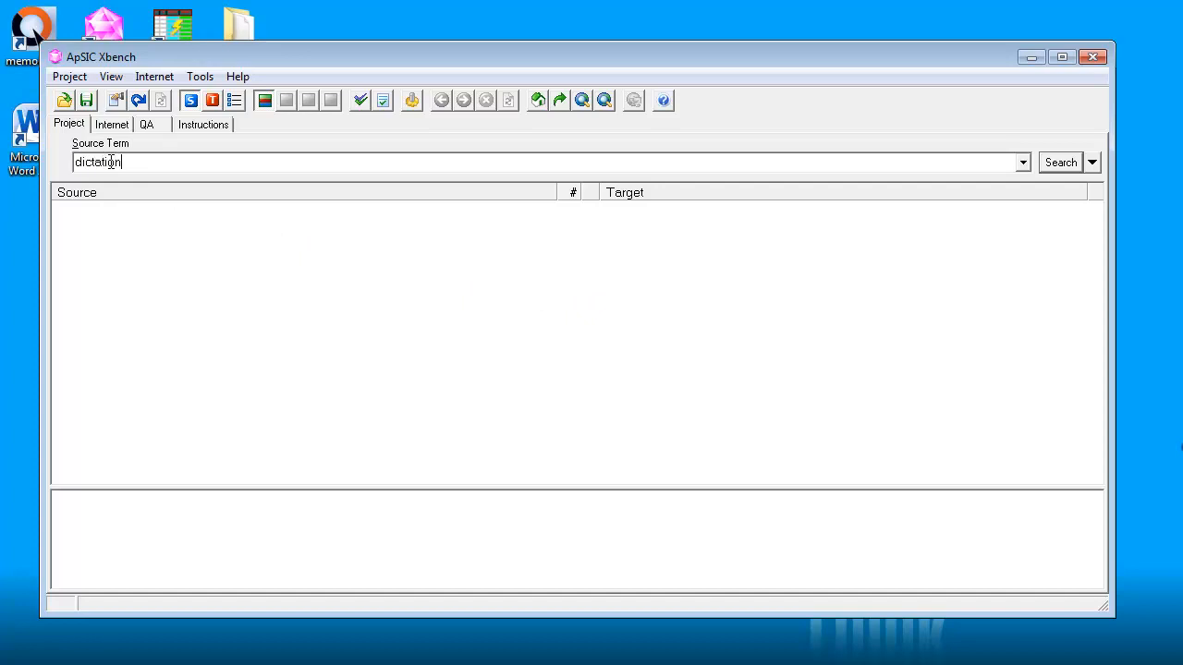
click(1060, 161)
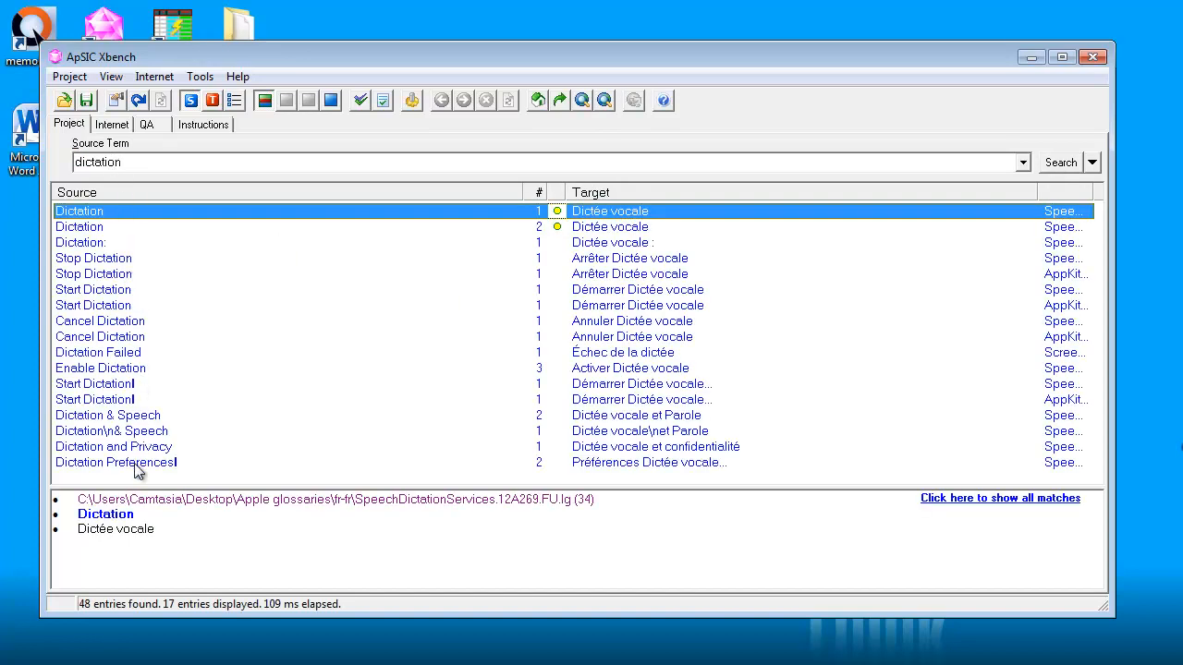
mouse_move(596, 399)
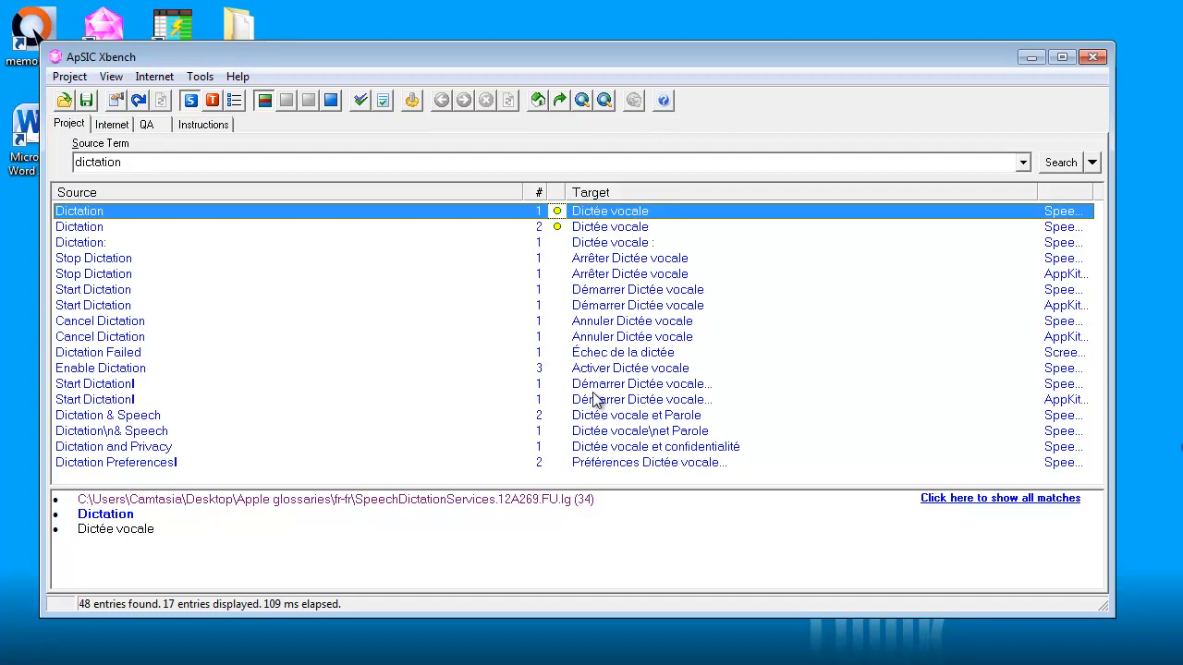
mouse_move(362, 226)
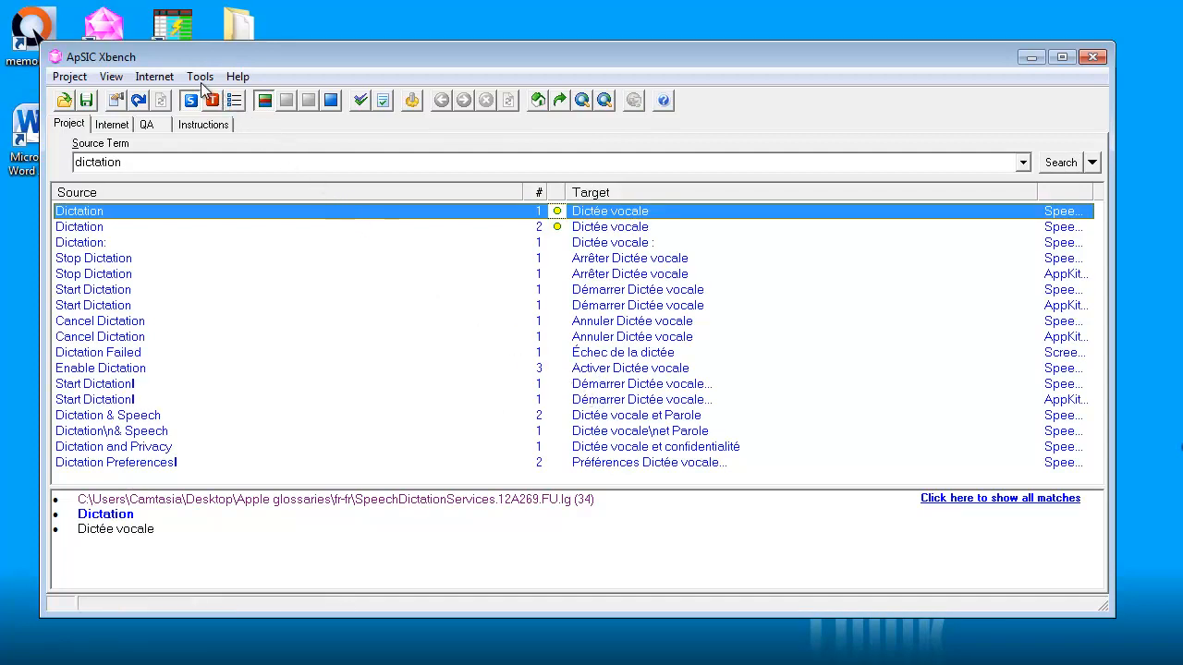
click(199, 76)
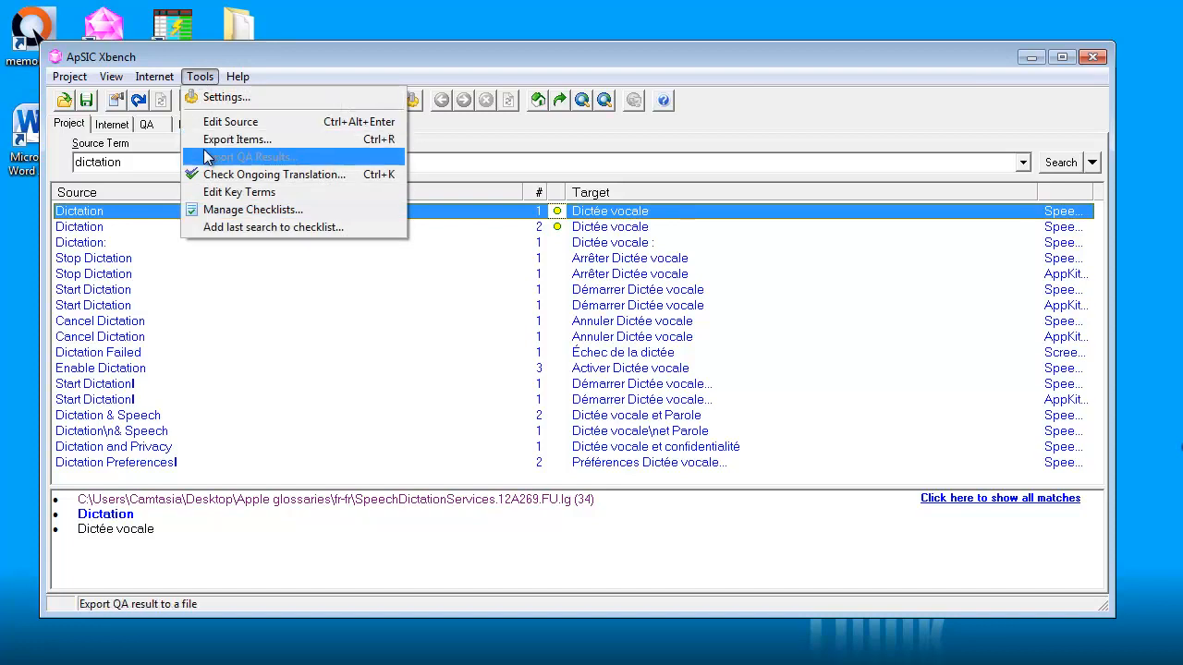
Step: Set up exporting all items as TMX from EN-US to FR-FR, choosing a save location
click(237, 138)
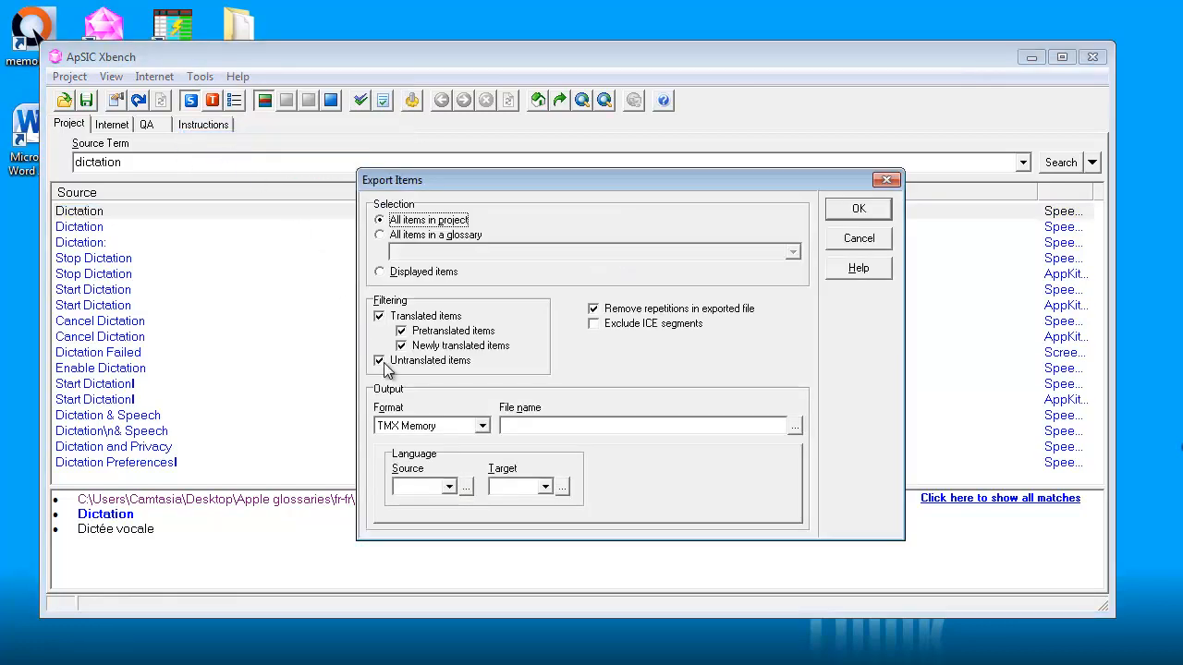
click(379, 361)
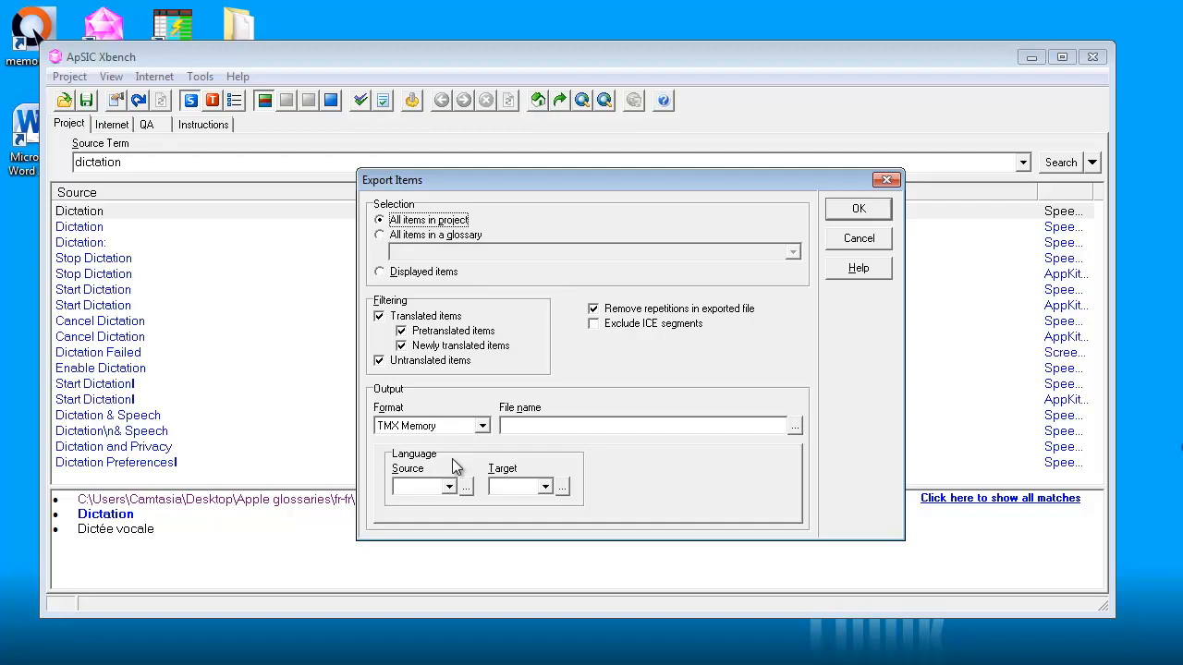
click(452, 486)
text(En)
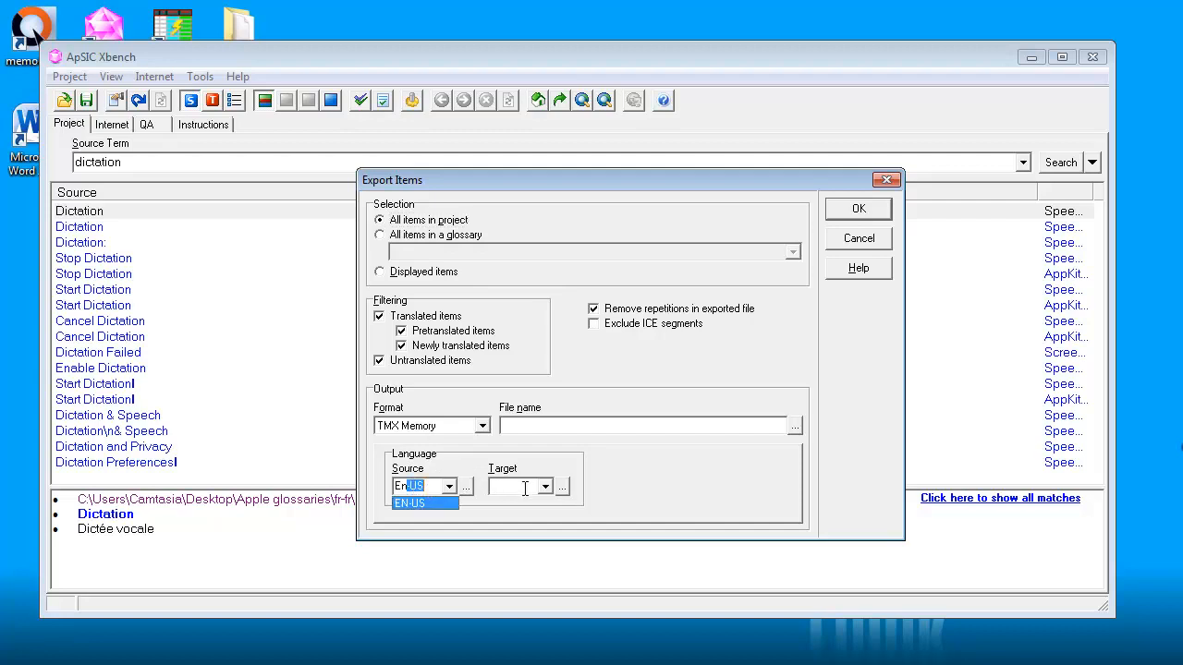
click(410, 502)
text(FR)
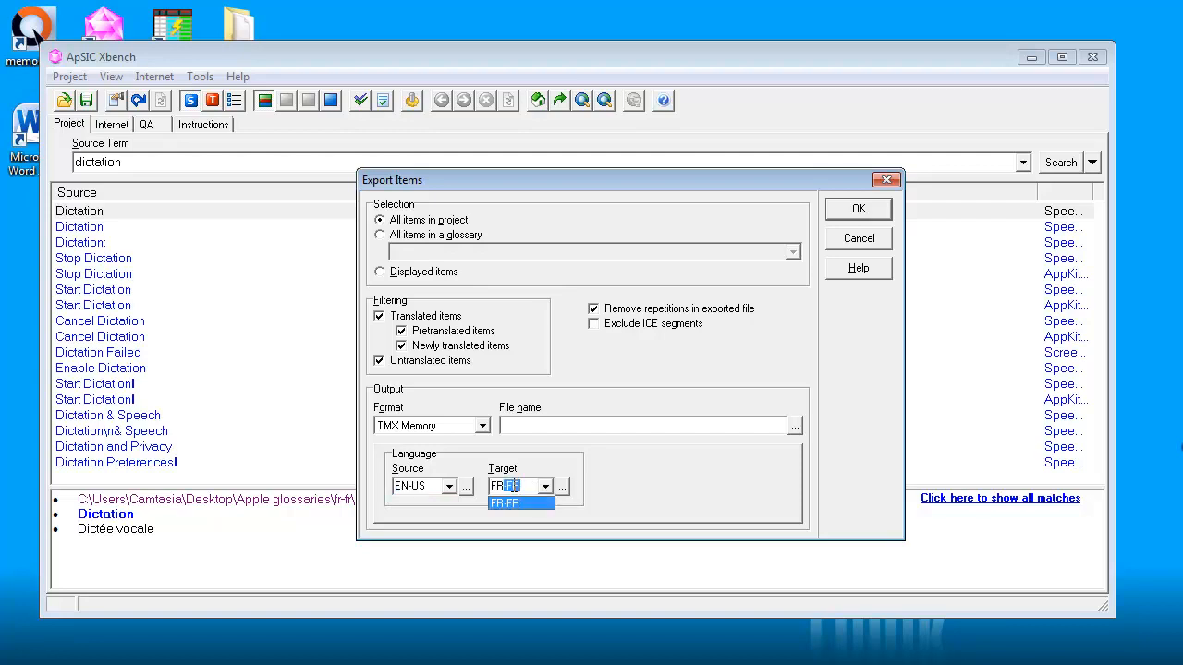
click(793, 426)
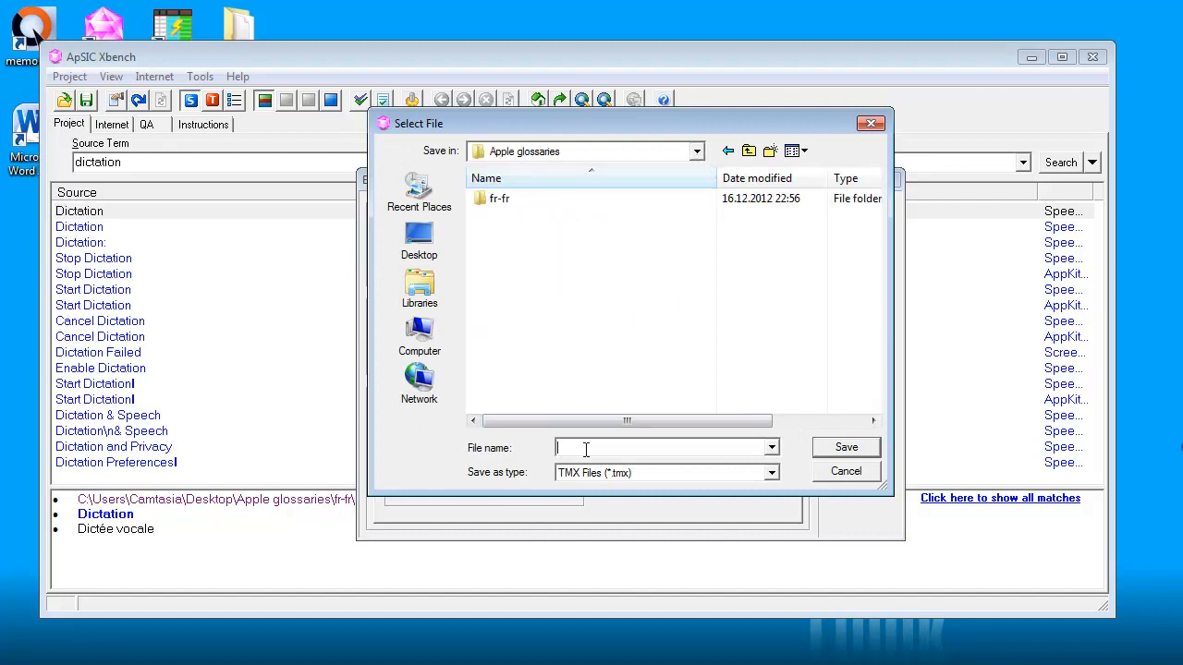
Step: Save the export as 'apple glossaries en-fr' TMX and run it
text(apple gl)
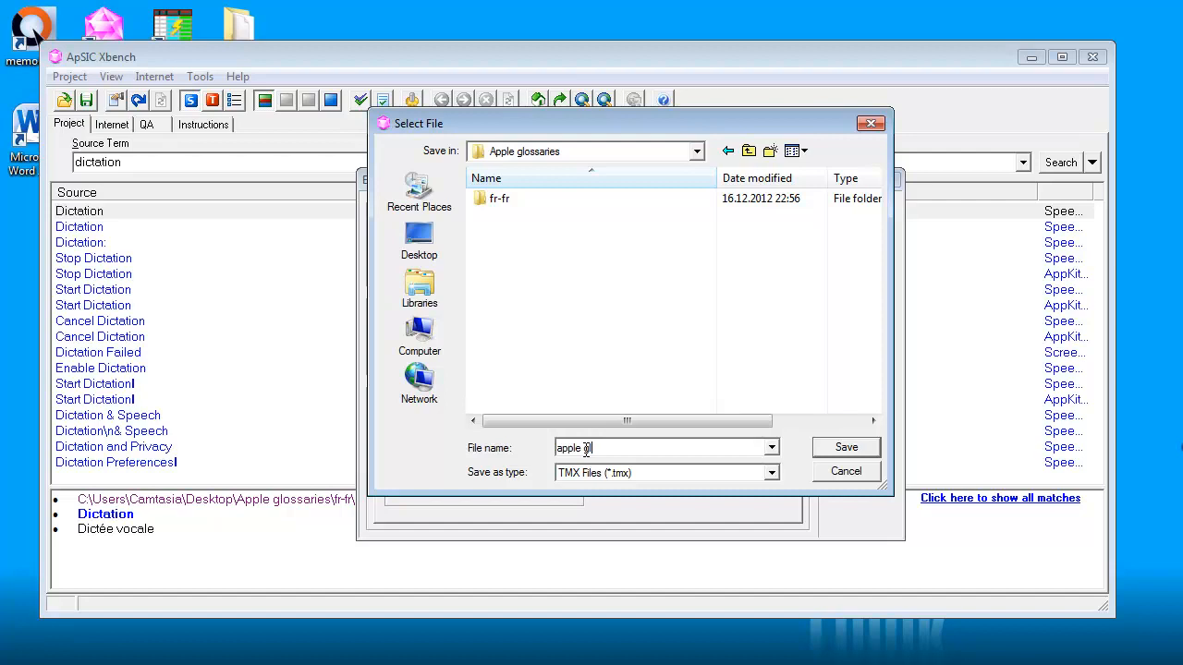
text(lossaries en-)
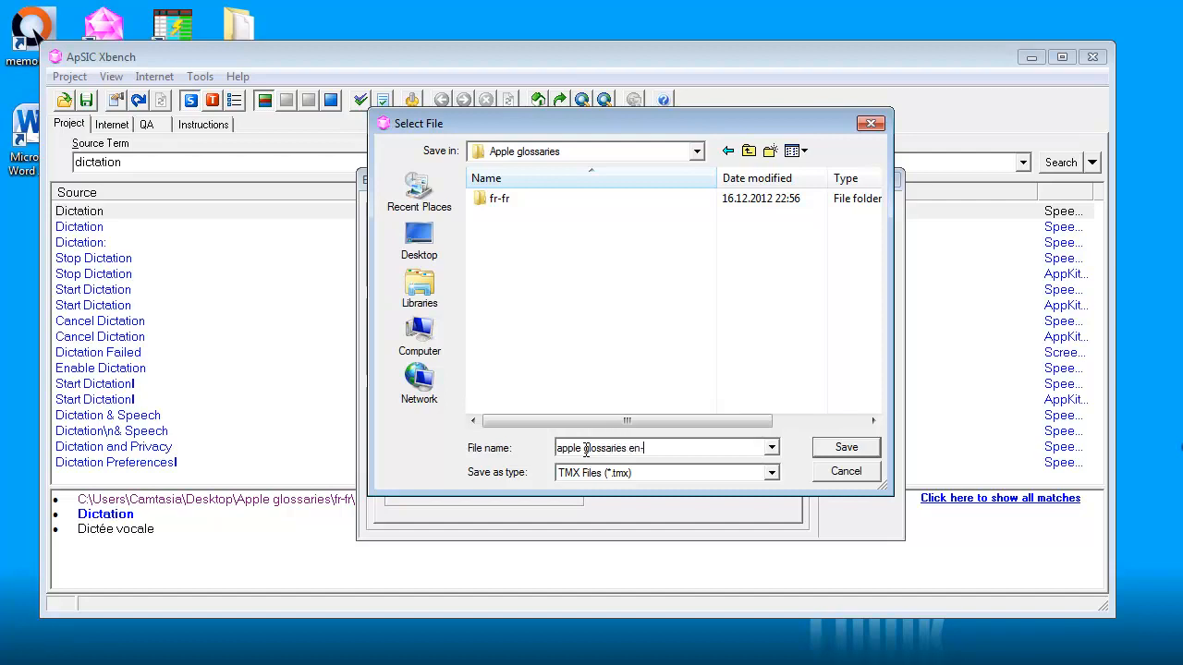
click(844, 447)
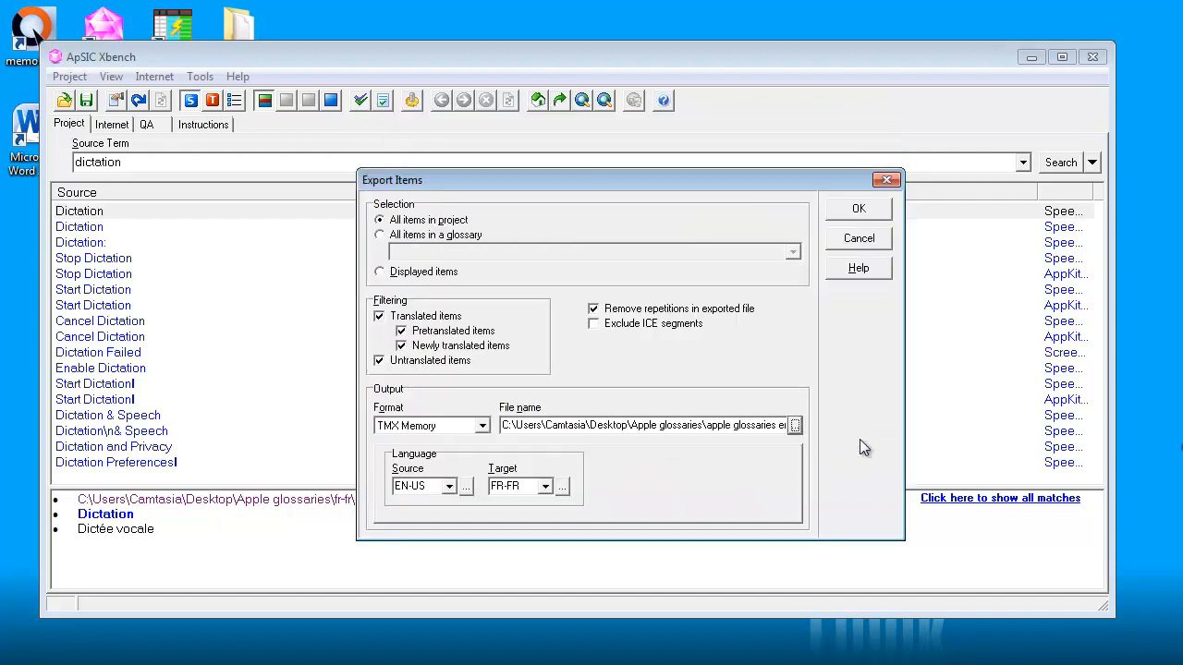
click(857, 208)
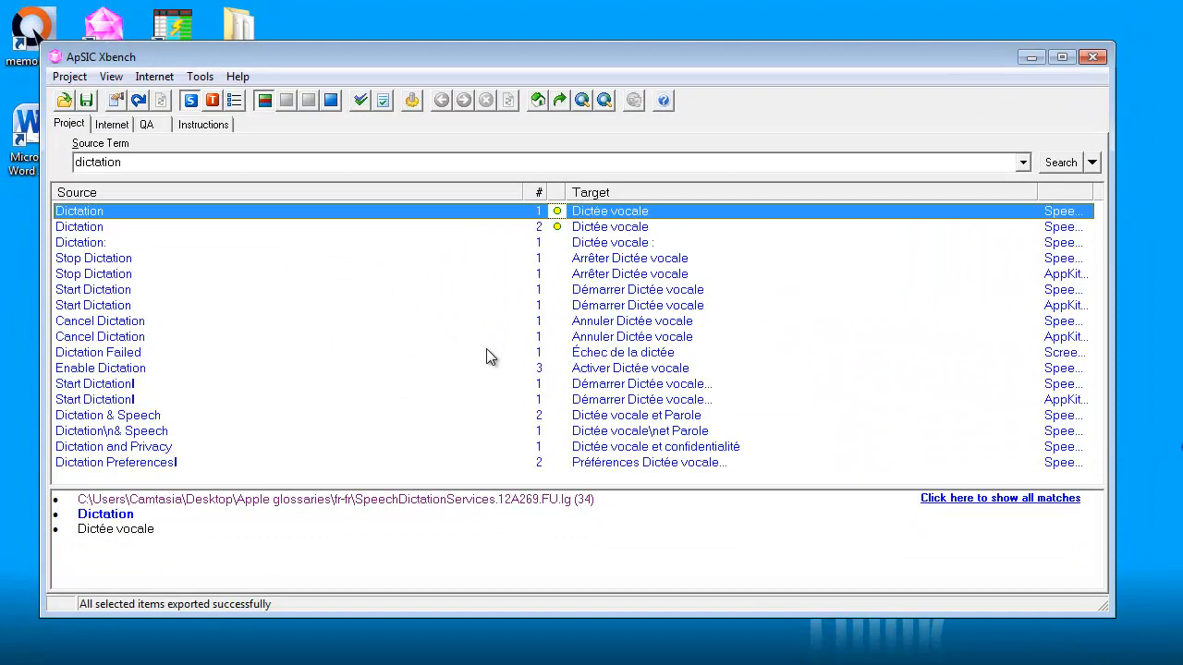
mouse_move(127, 650)
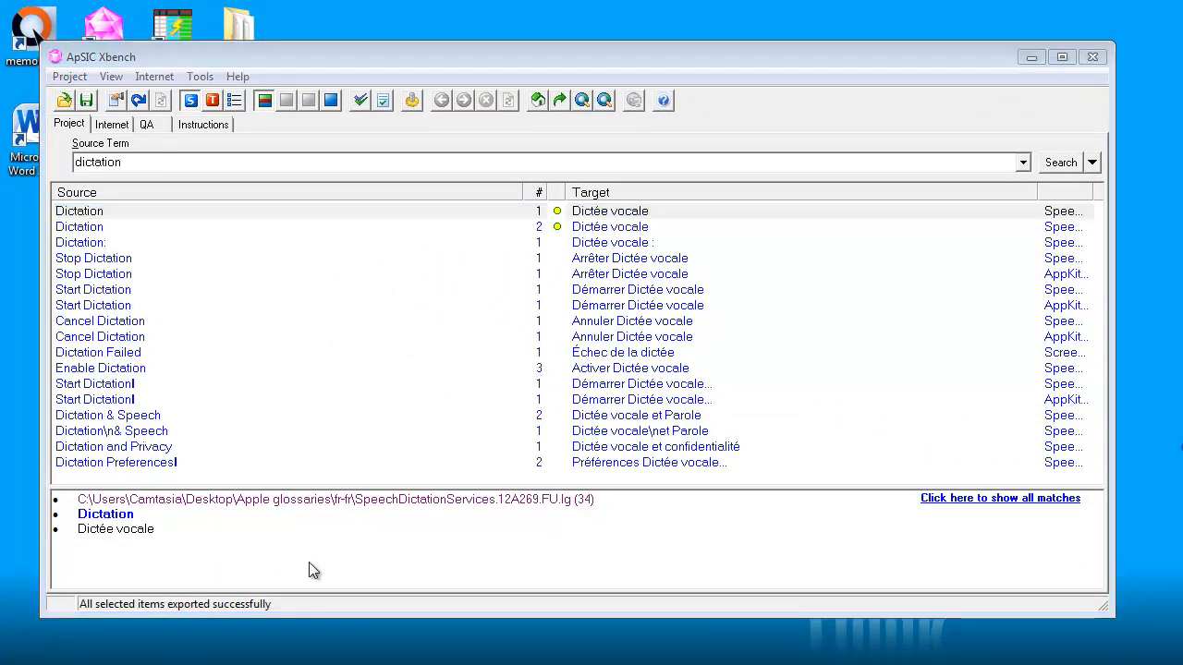
click(60, 81)
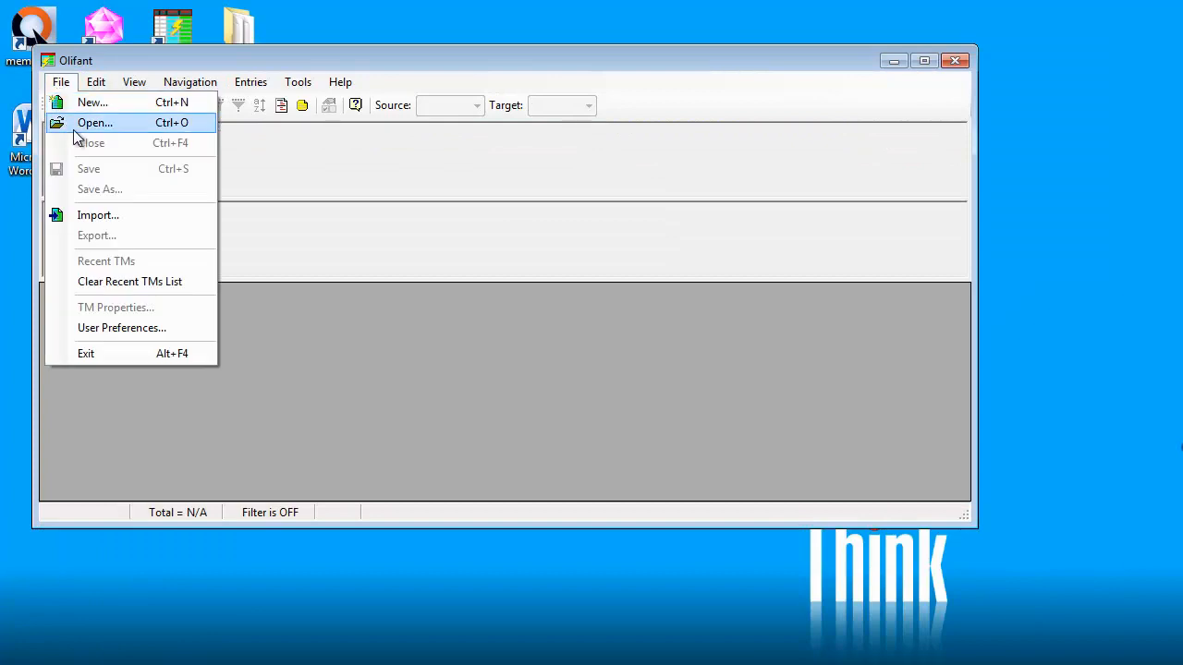
Step: Open apple glossaries en-fr.tmx in Olifant and dismiss the loading log
click(94, 122)
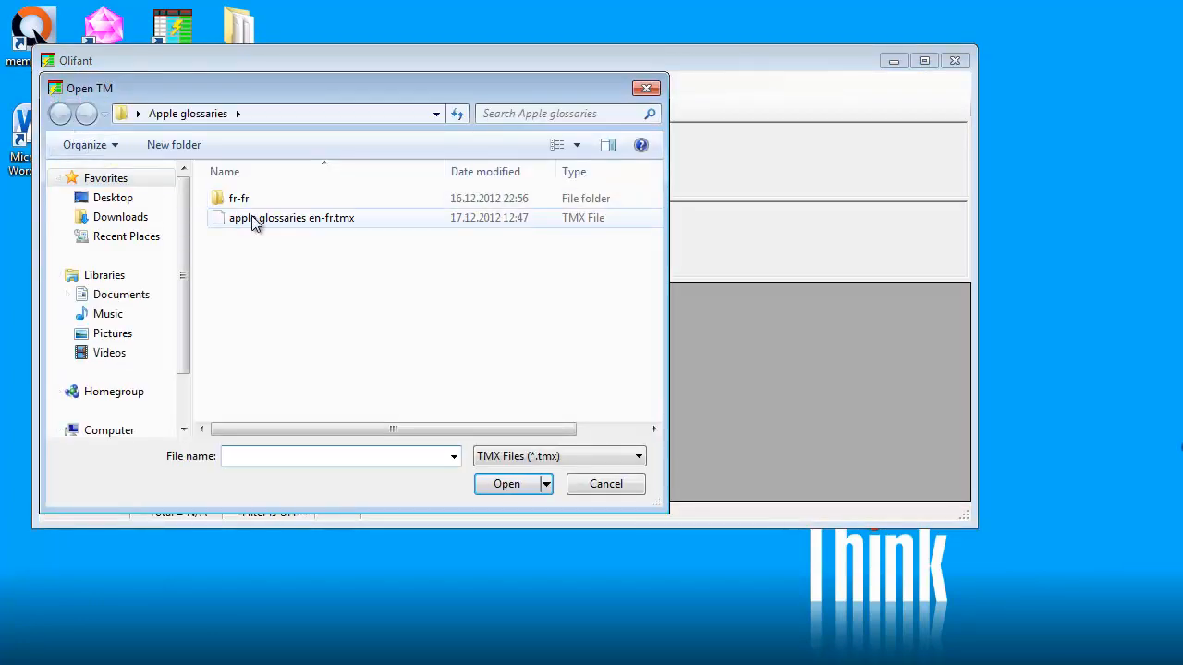
double_click(292, 217)
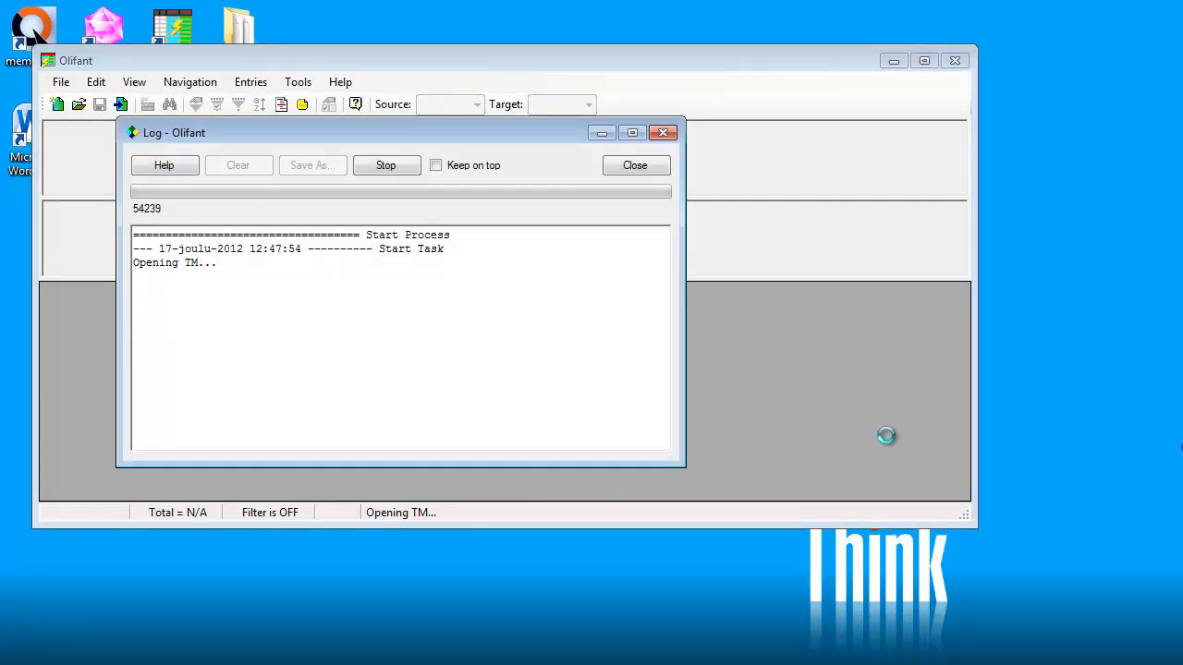
click(635, 164)
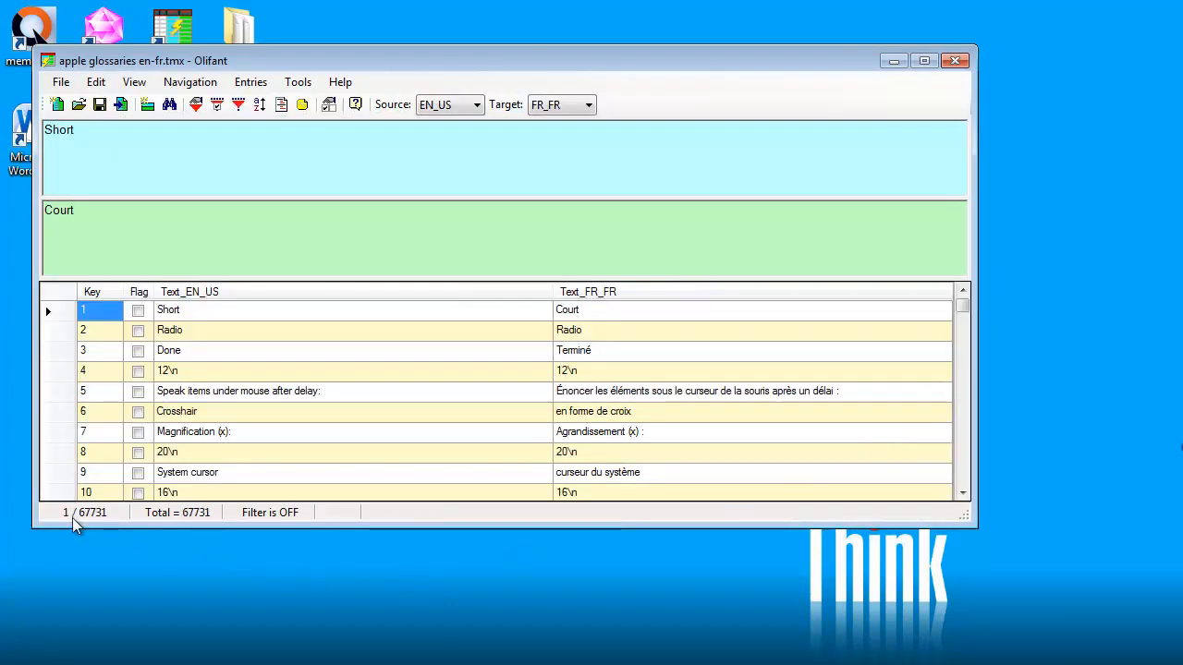
mouse_move(111, 531)
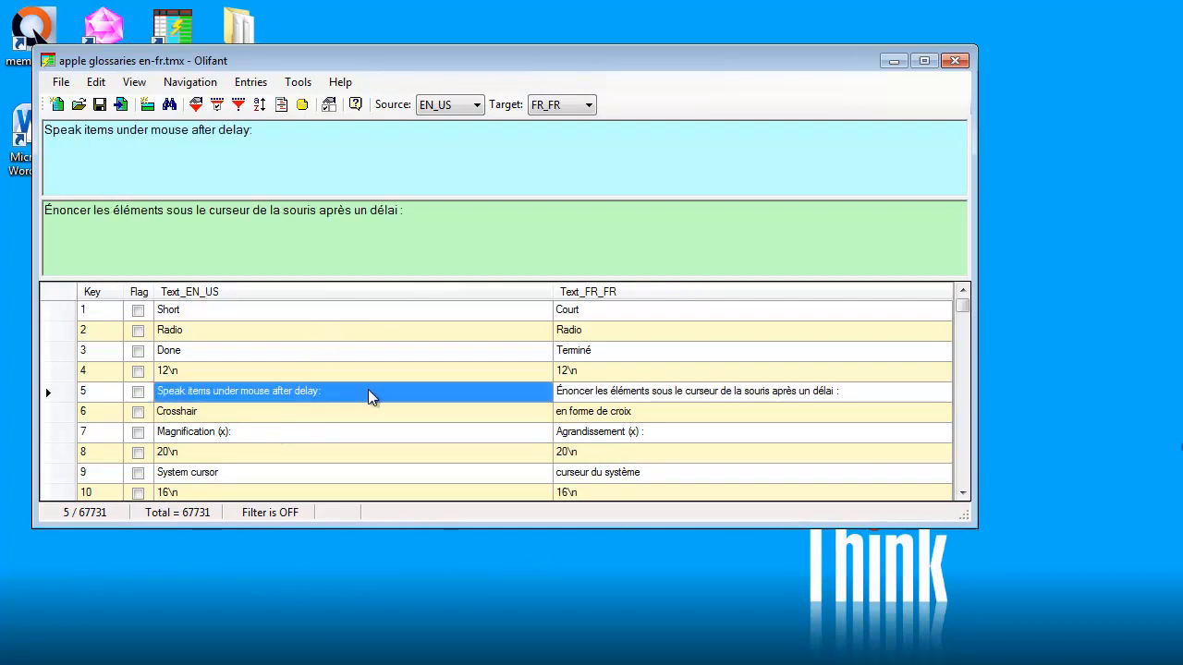
mouse_move(417, 467)
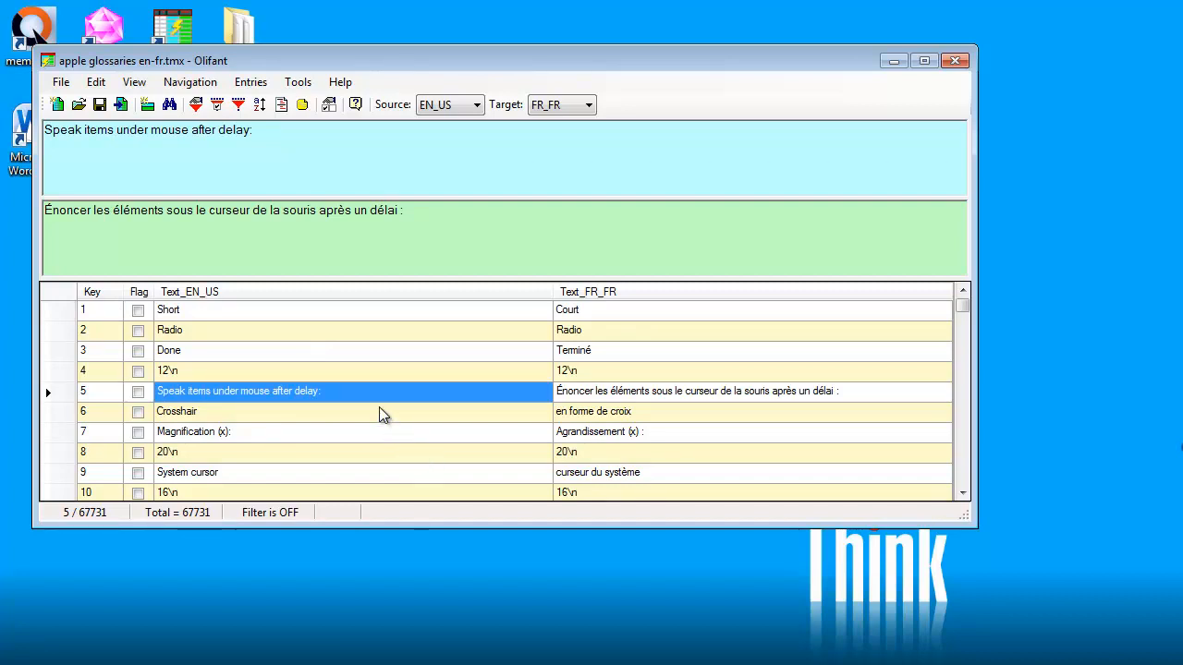
click(351, 411)
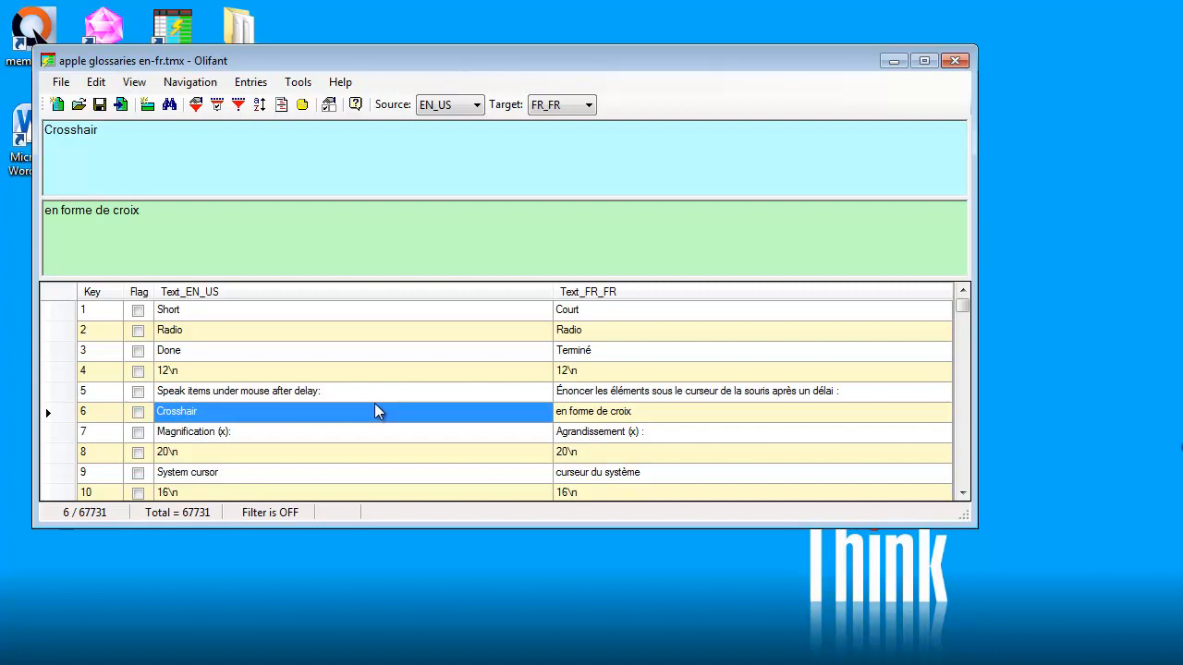
mouse_move(364, 405)
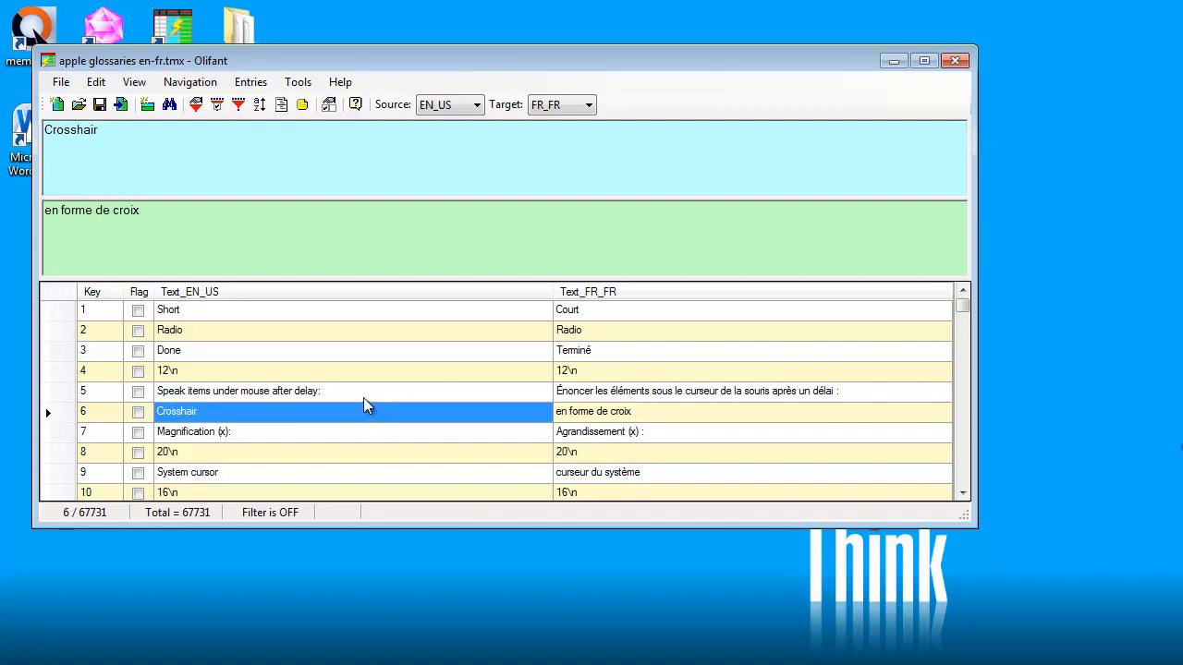
mouse_move(335, 412)
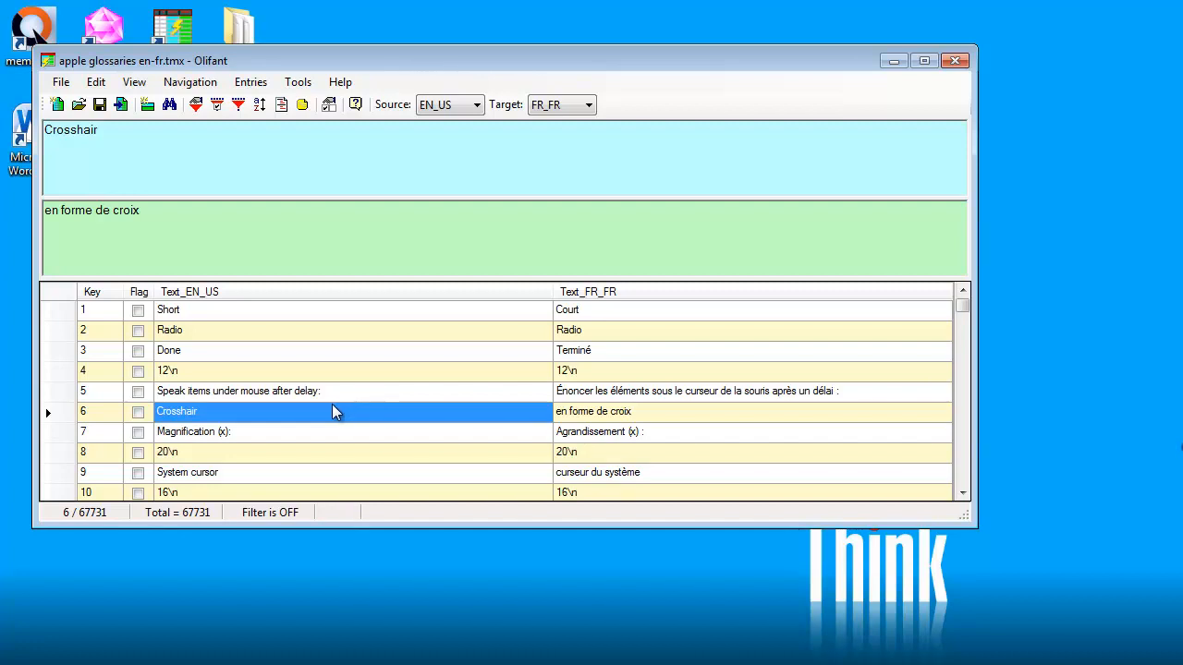
mouse_move(326, 392)
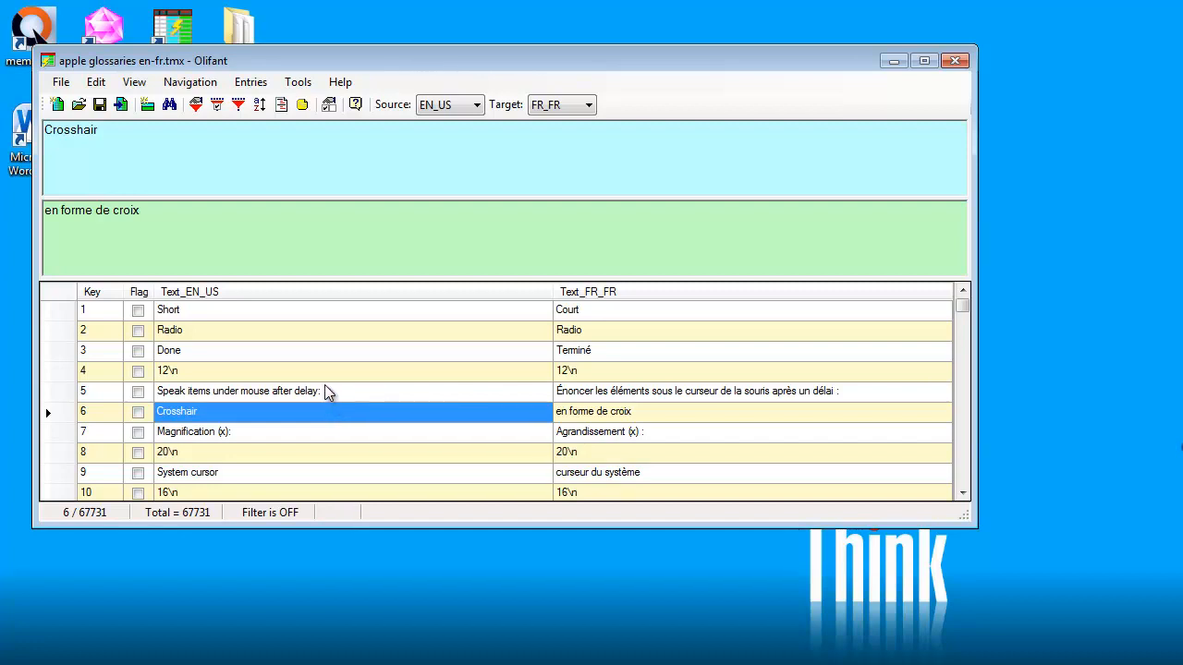
mouse_move(320, 386)
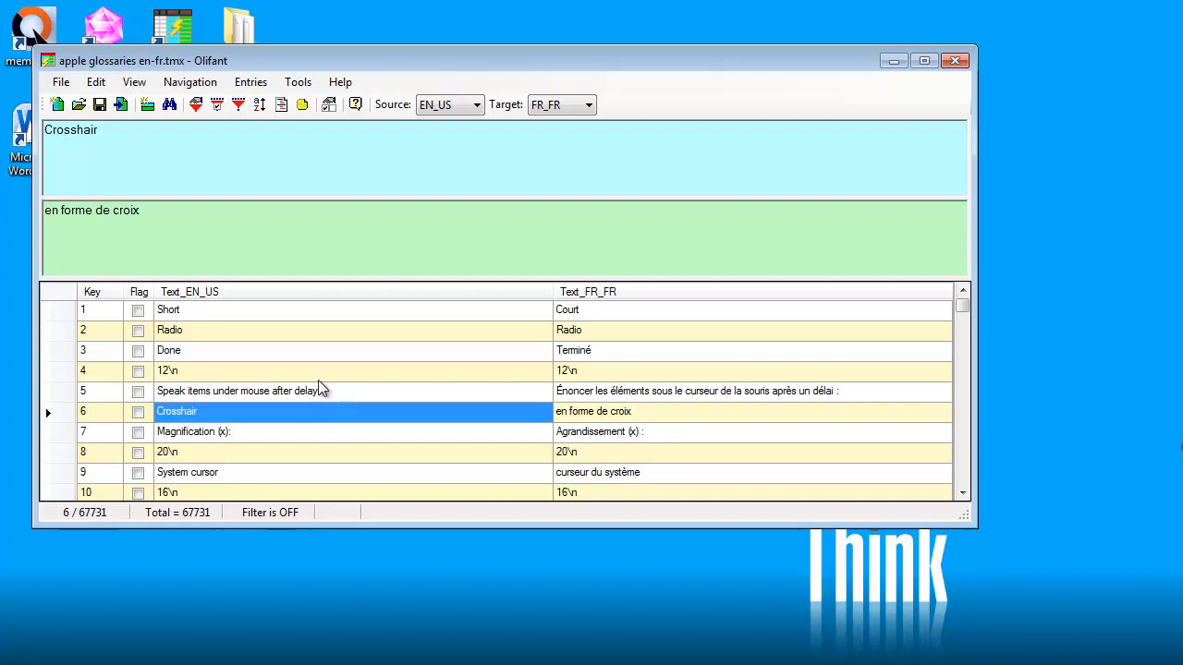